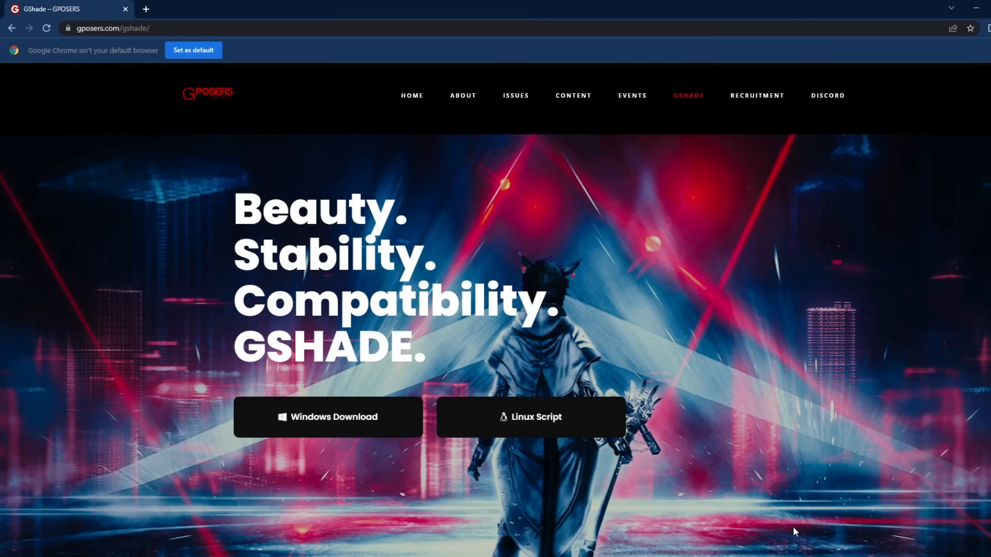
mouse_move(622, 383)
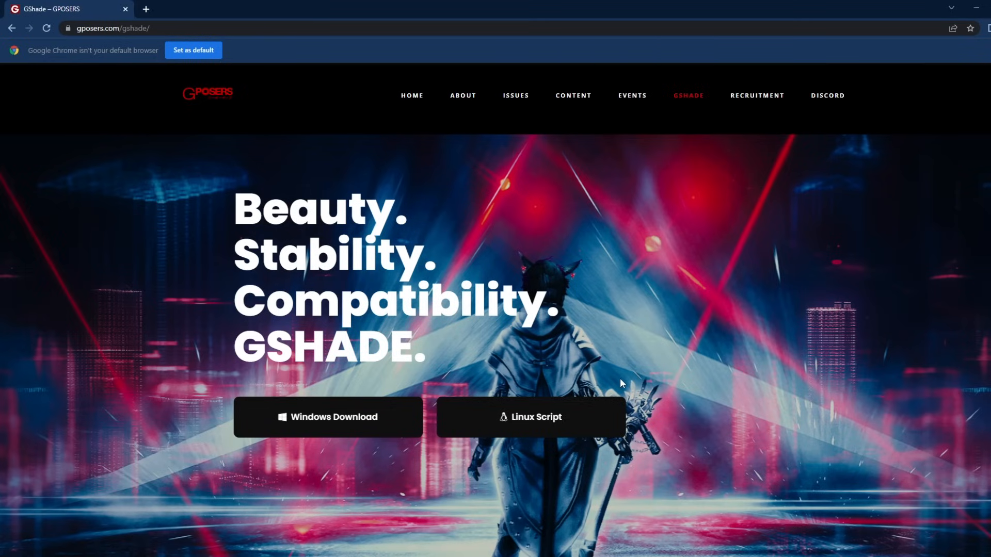
mouse_move(310, 329)
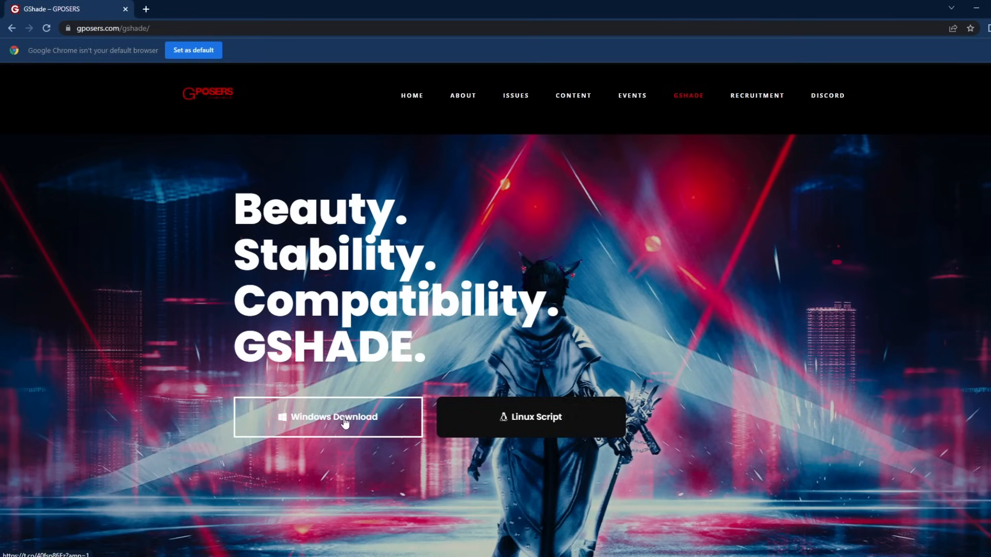
mouse_move(310, 460)
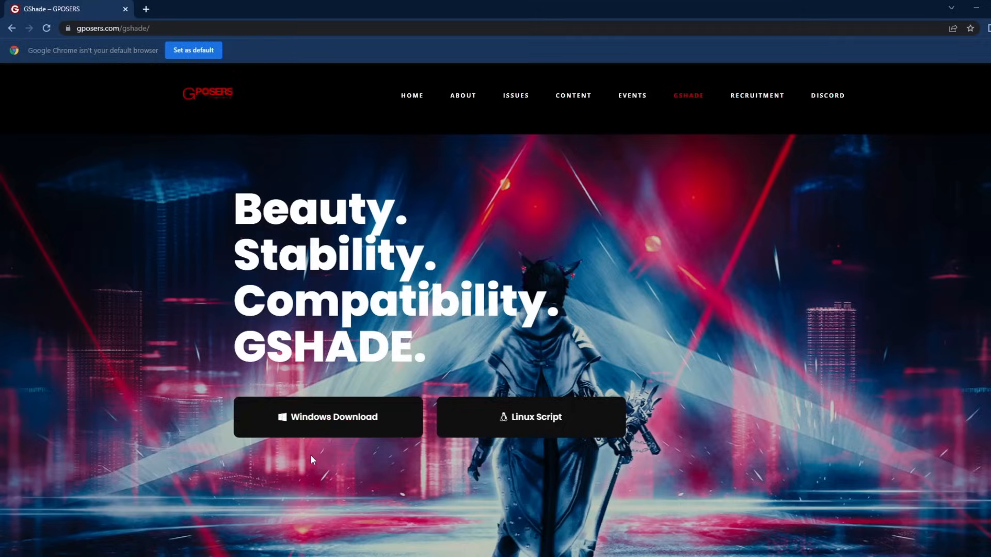
mouse_move(355, 426)
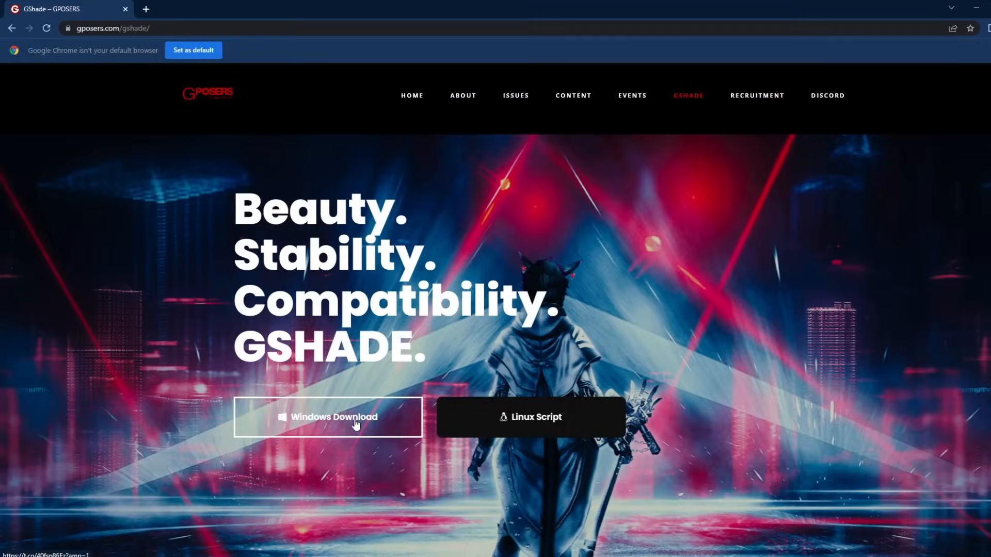
- Start GShade Setup, keep English as the language and accept the license agreement
left_click(327, 416)
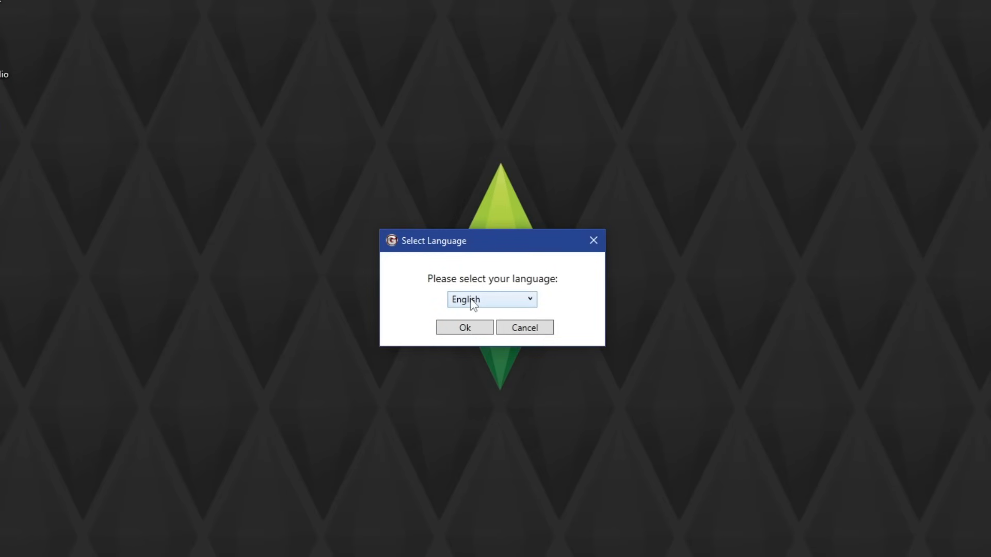
left_click(464, 327)
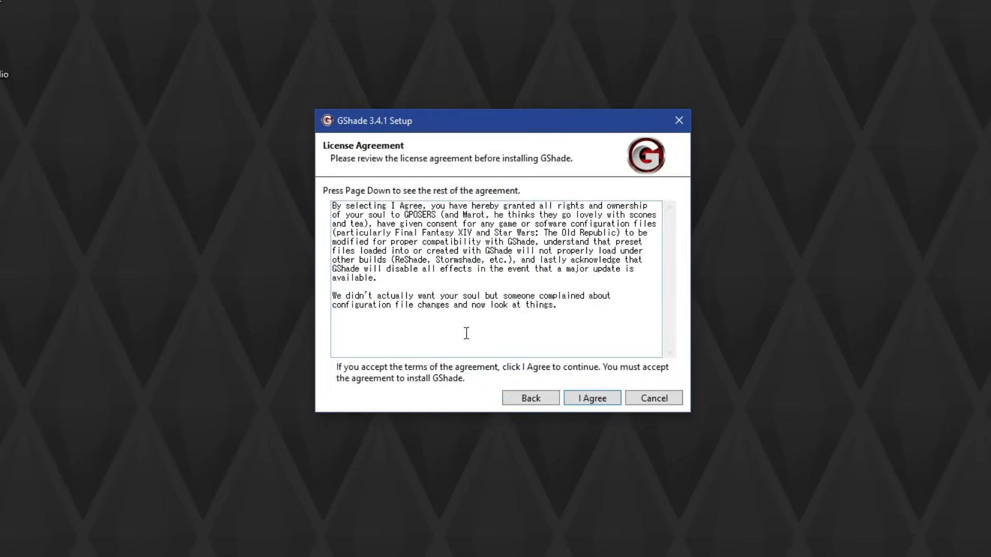
mouse_move(591, 397)
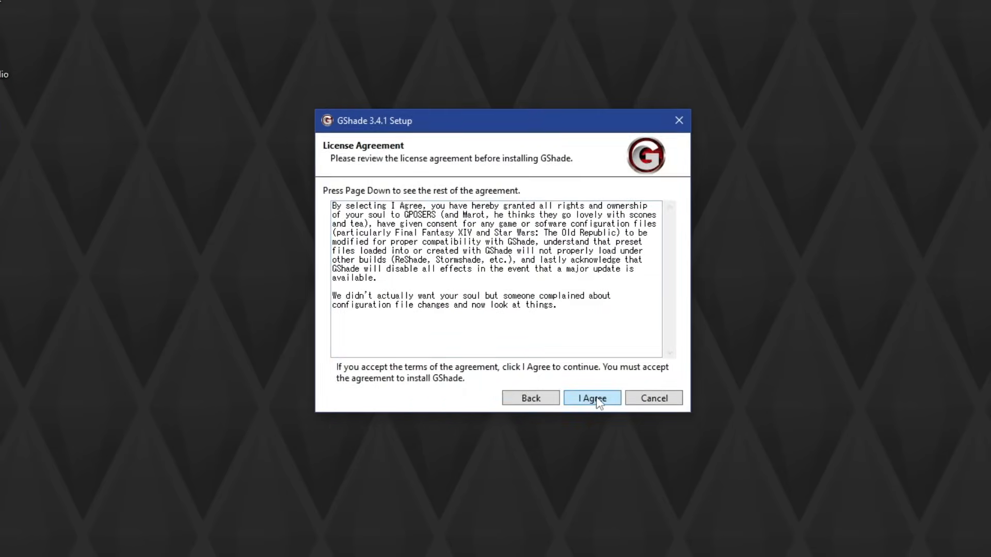
left_click(591, 398)
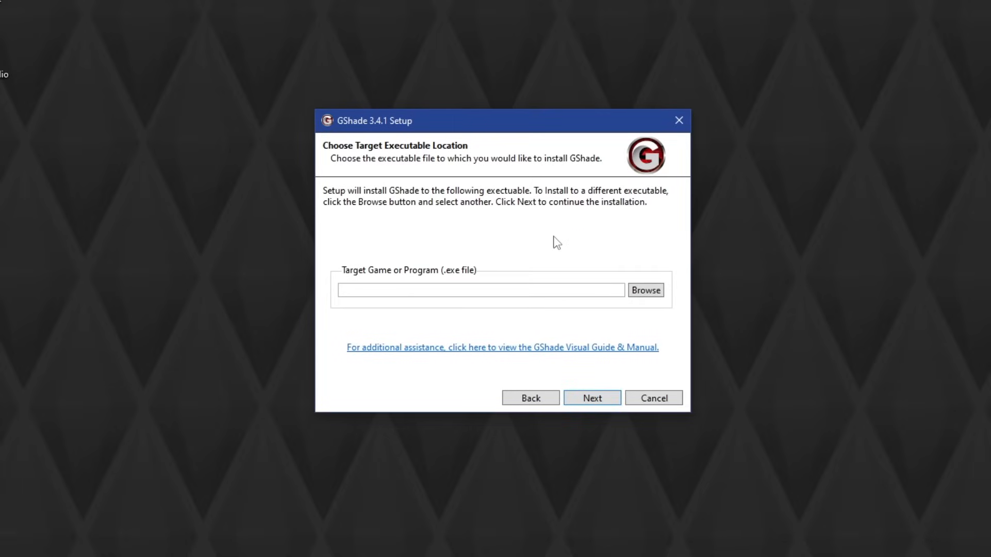
mouse_move(623, 253)
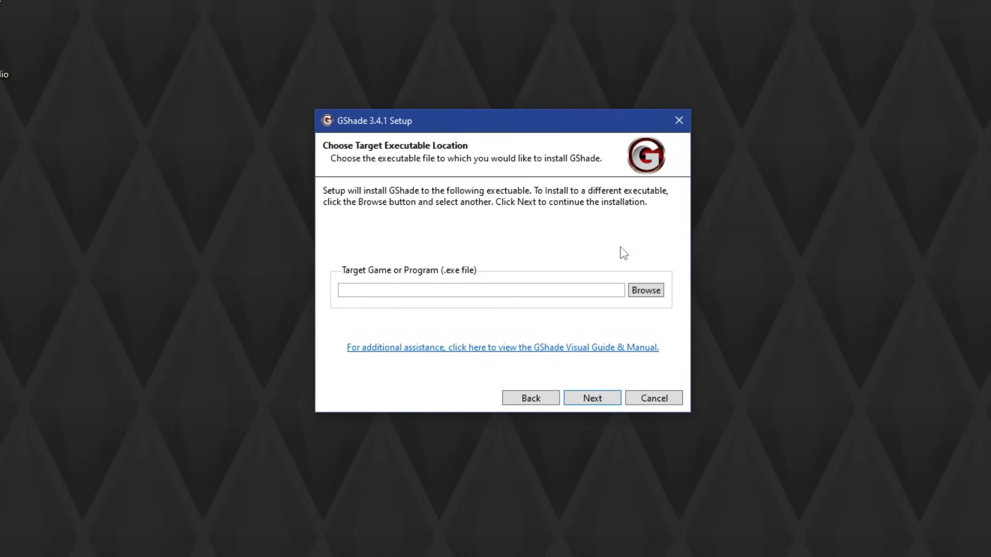
mouse_move(691, 262)
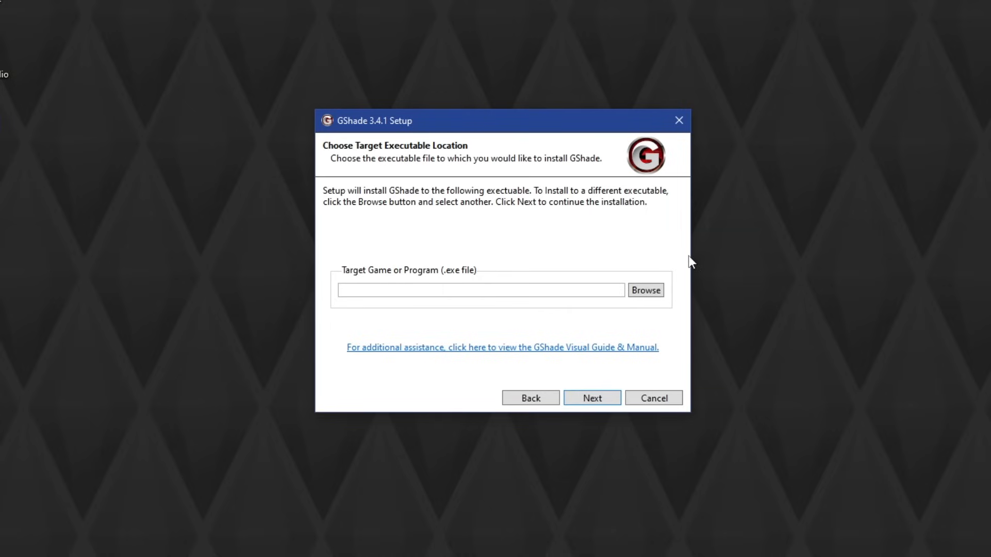
- Browse to Origin Sims\The Sims 4\Game\Bin and choose TS4_x64.exe as the target program
left_click(645, 290)
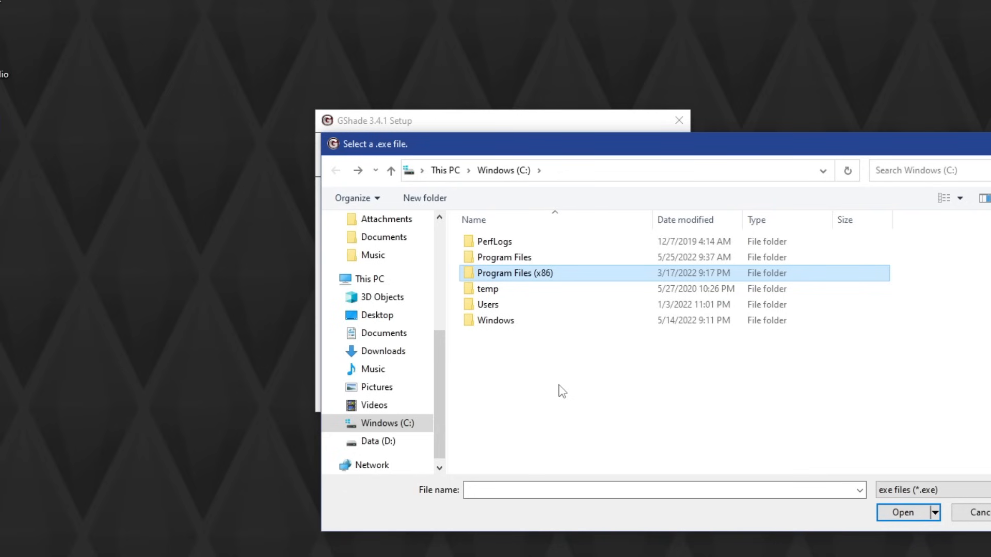
mouse_move(711, 145)
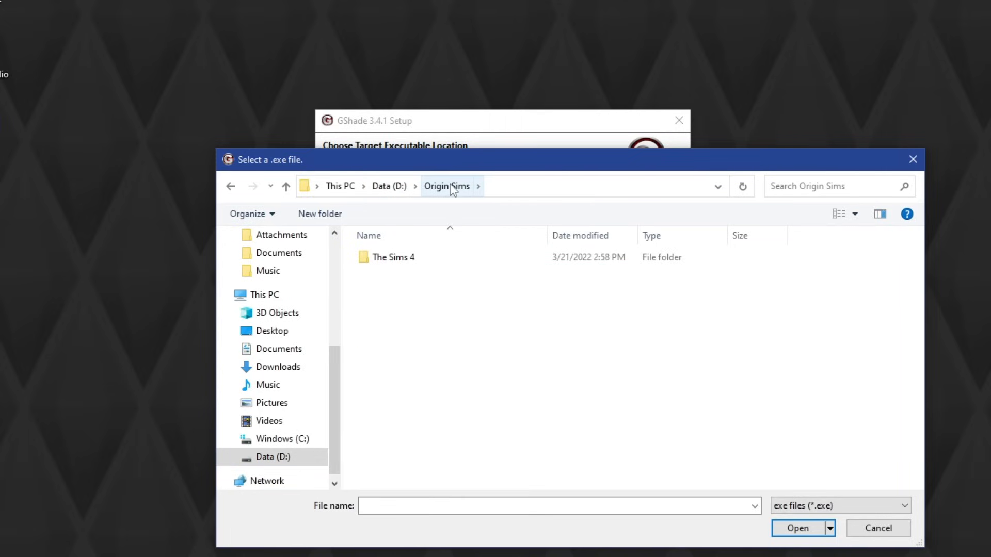
double_click(393, 257)
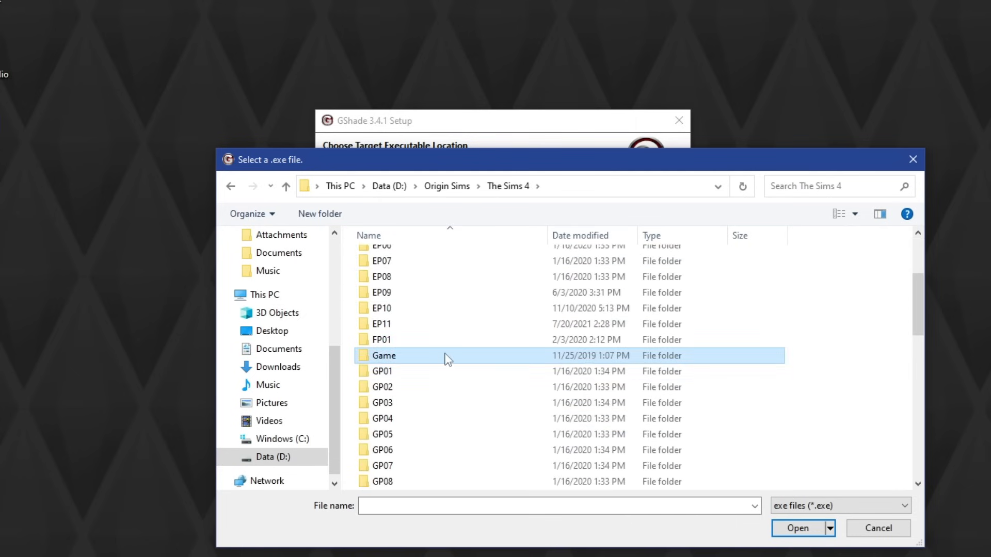
double_click(383, 355)
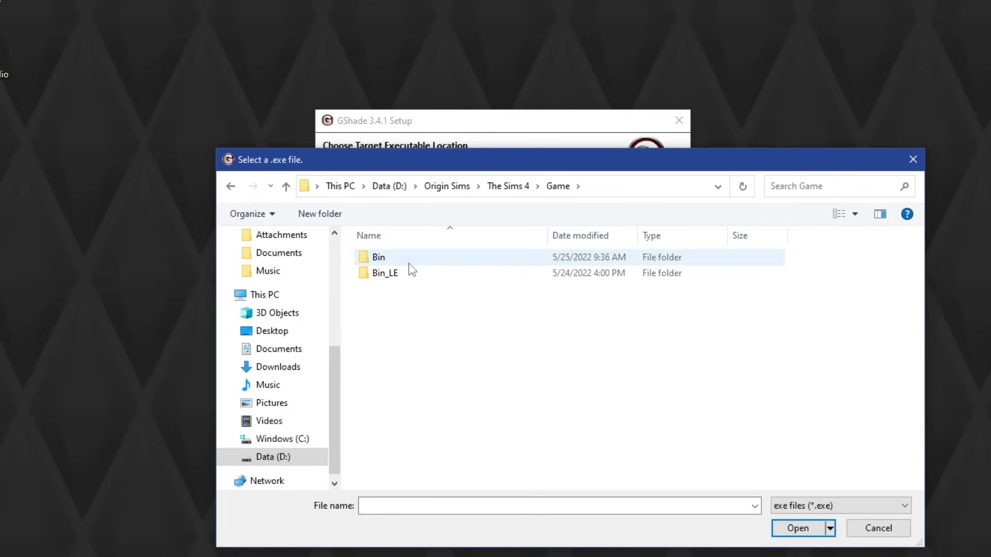
mouse_move(434, 268)
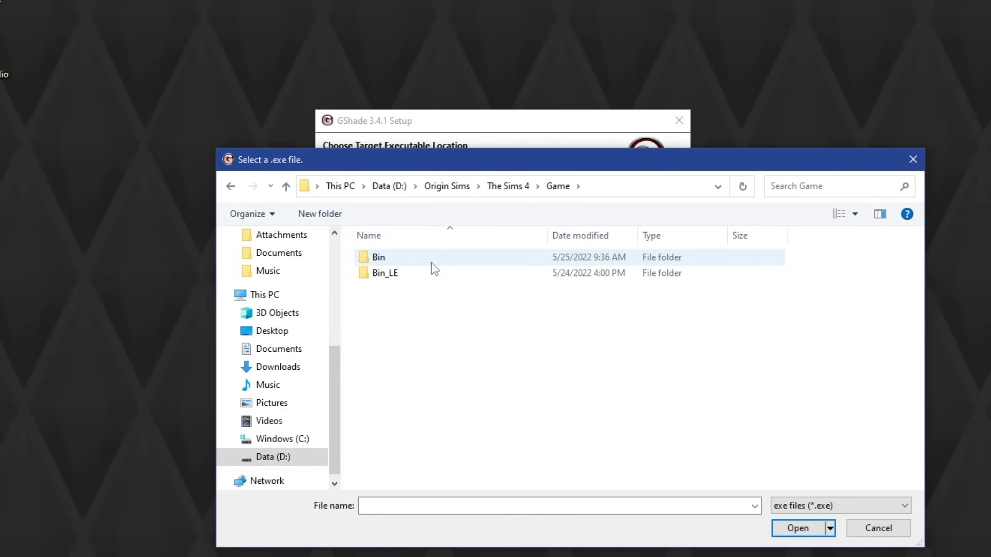
double_click(377, 257)
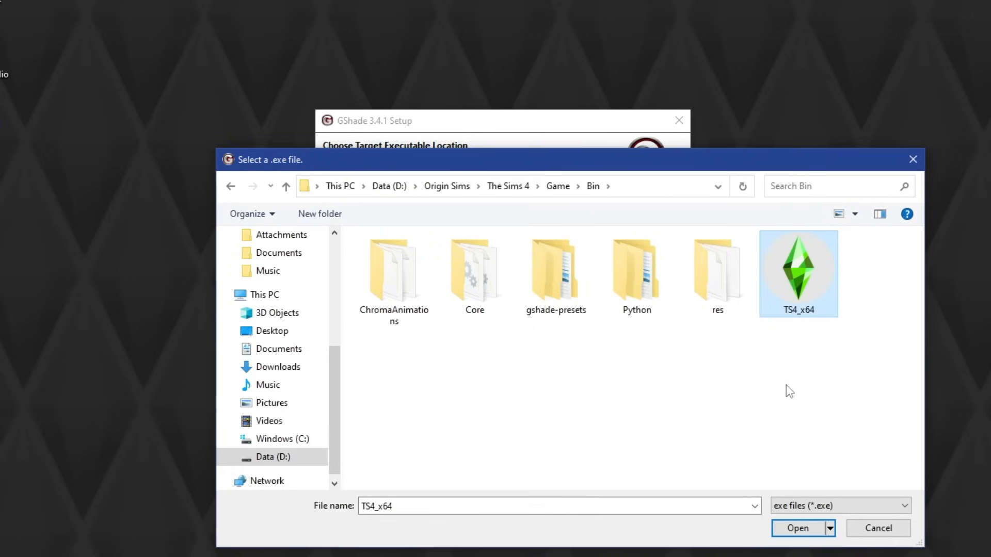
left_click(797, 528)
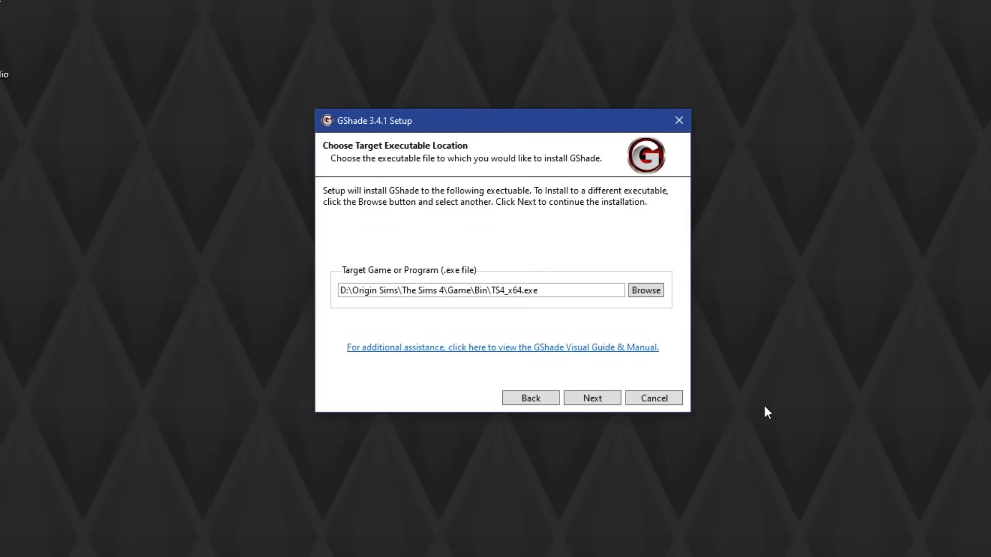
- Select DirectX 9, keep the optional defaults, skip all preset packs and begin the installation
left_click(591, 397)
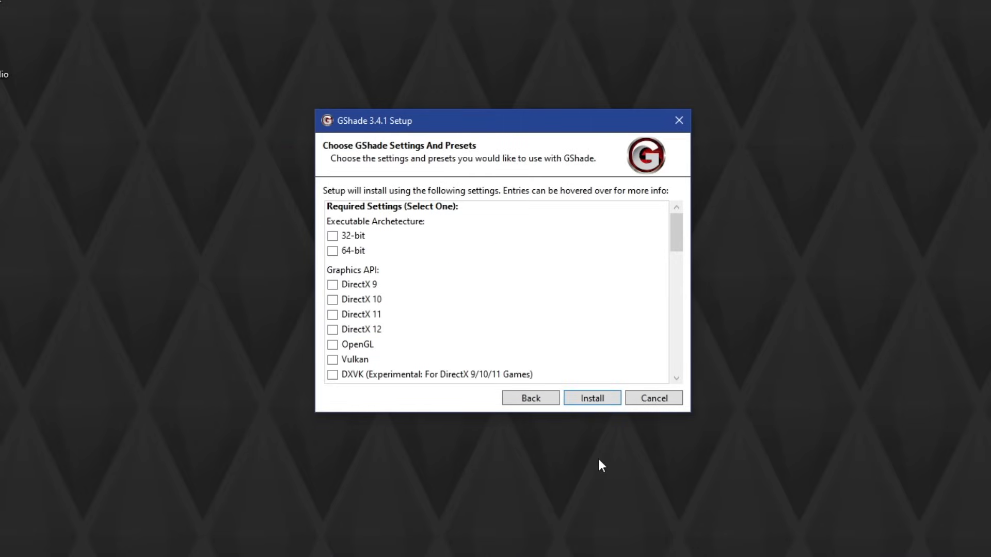
left_click(332, 250)
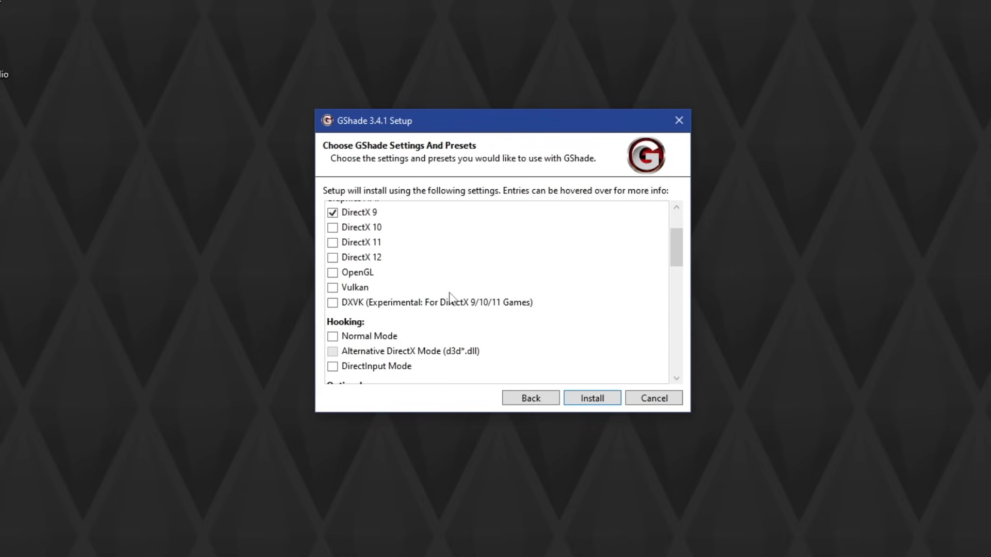
scroll("down", 3)
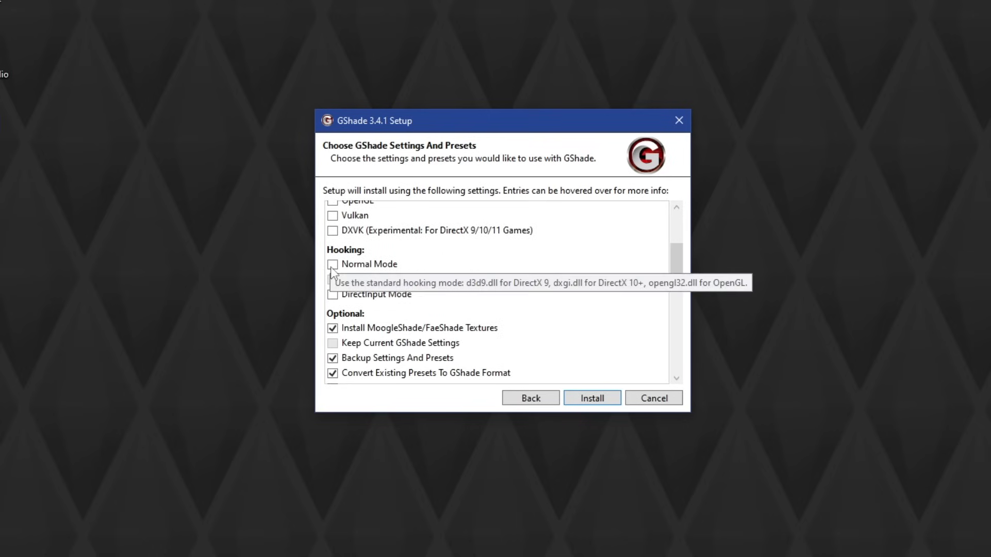
scroll("down", 3)
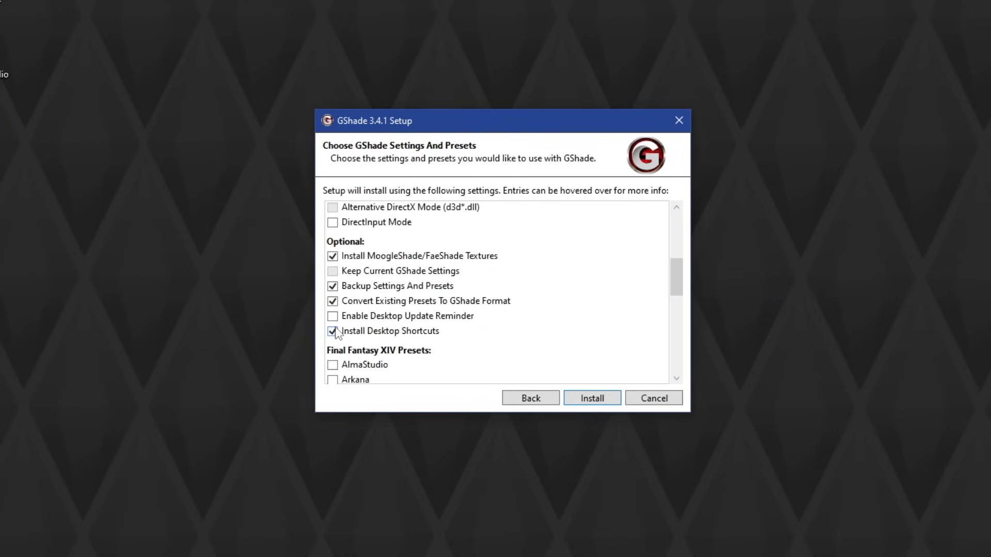
mouse_move(455, 324)
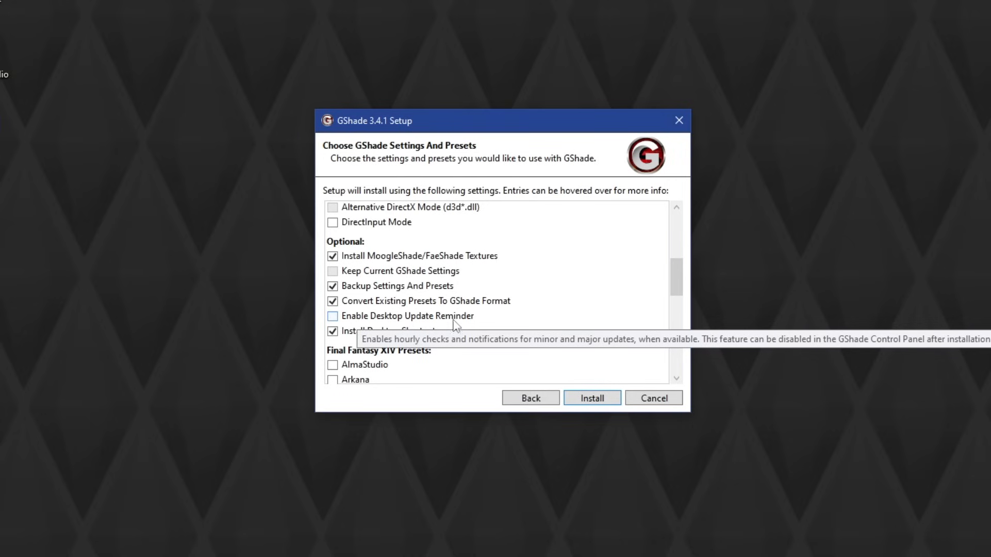
mouse_move(473, 326)
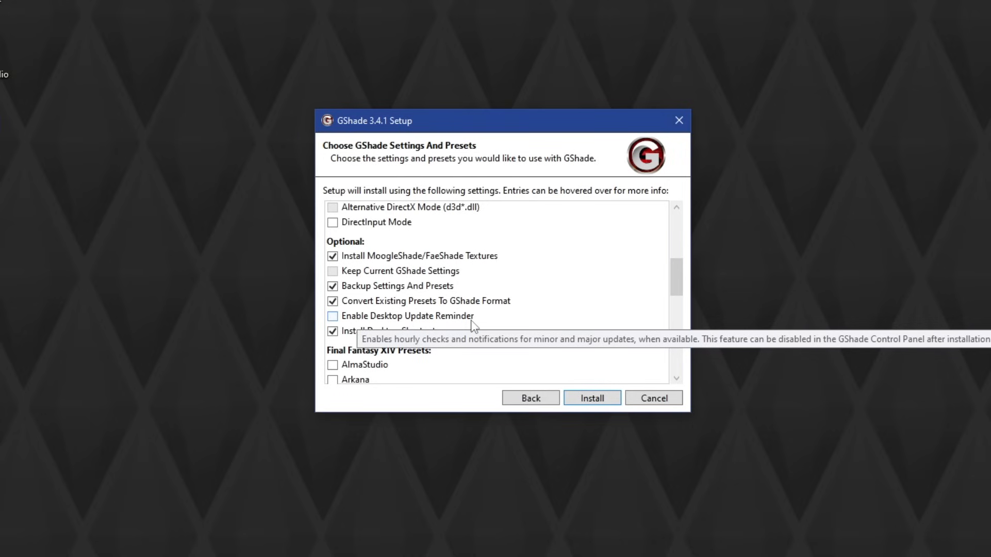
scroll("down", 3)
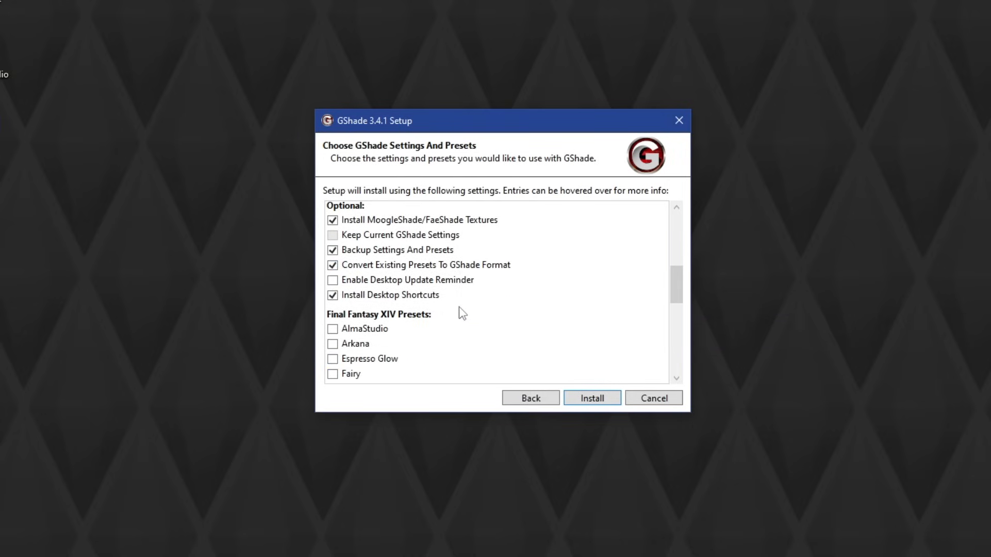
scroll("down", 3)
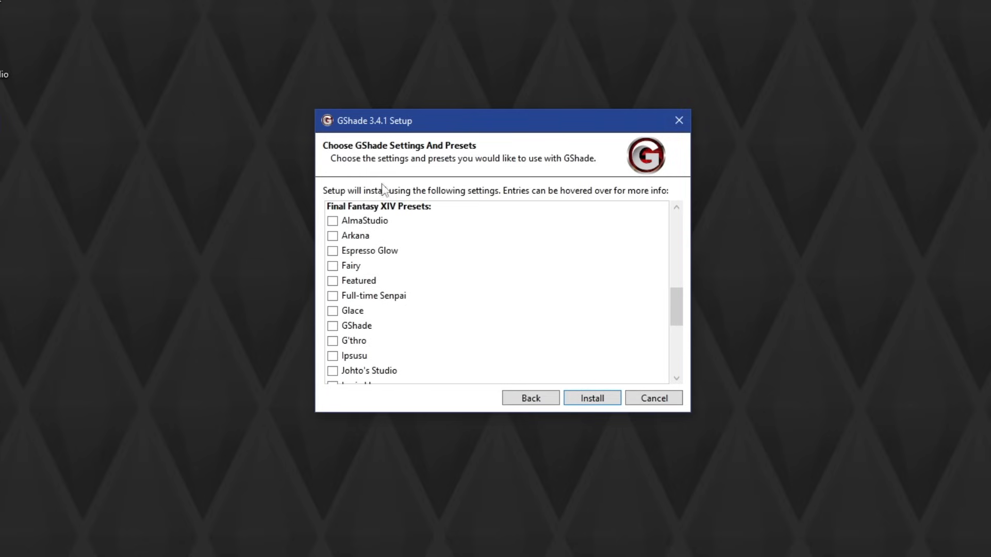
scroll("down", 3)
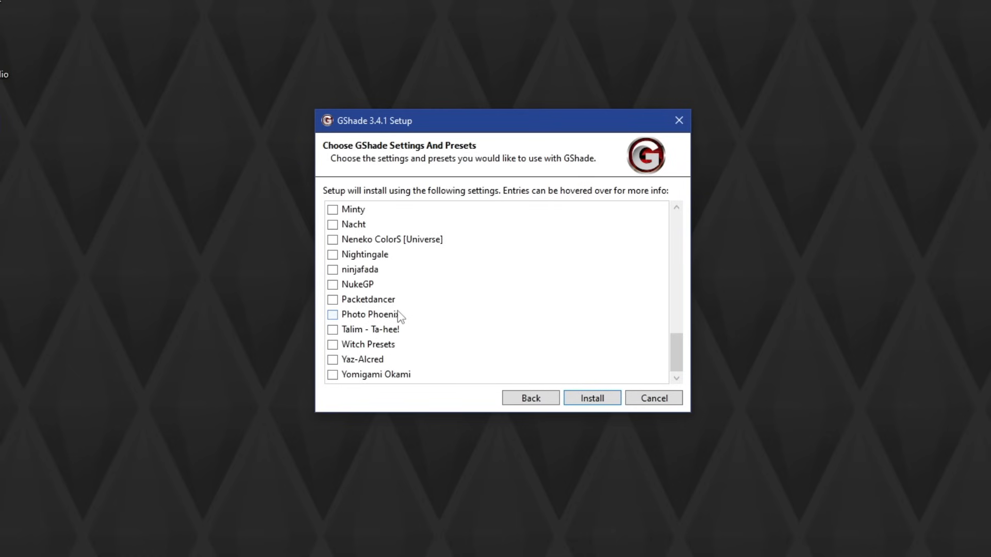
left_click(591, 398)
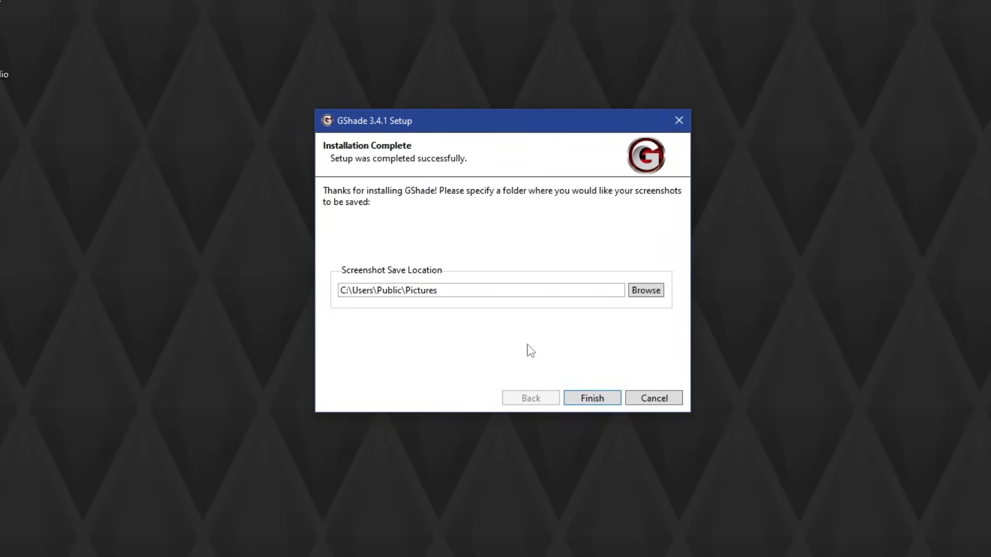
mouse_move(506, 325)
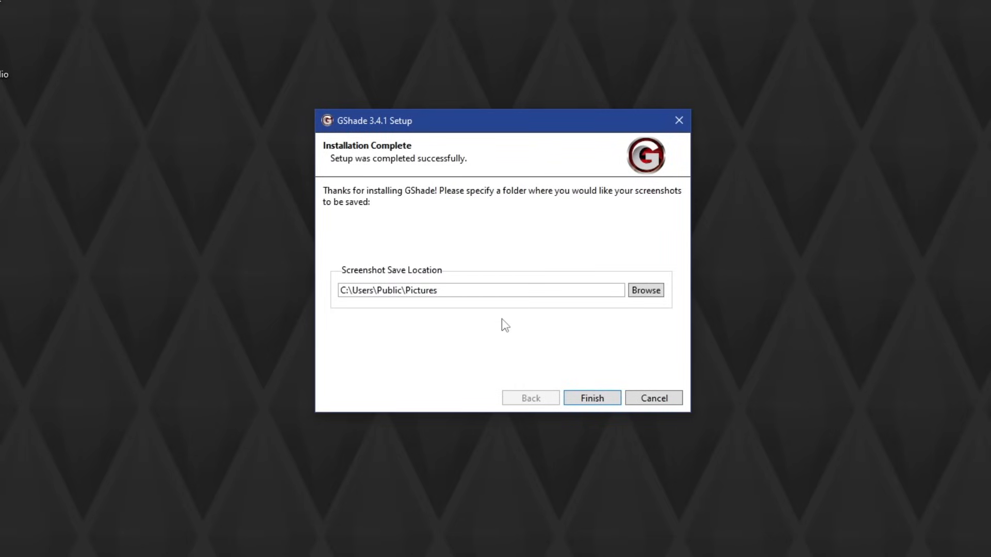
mouse_move(645, 290)
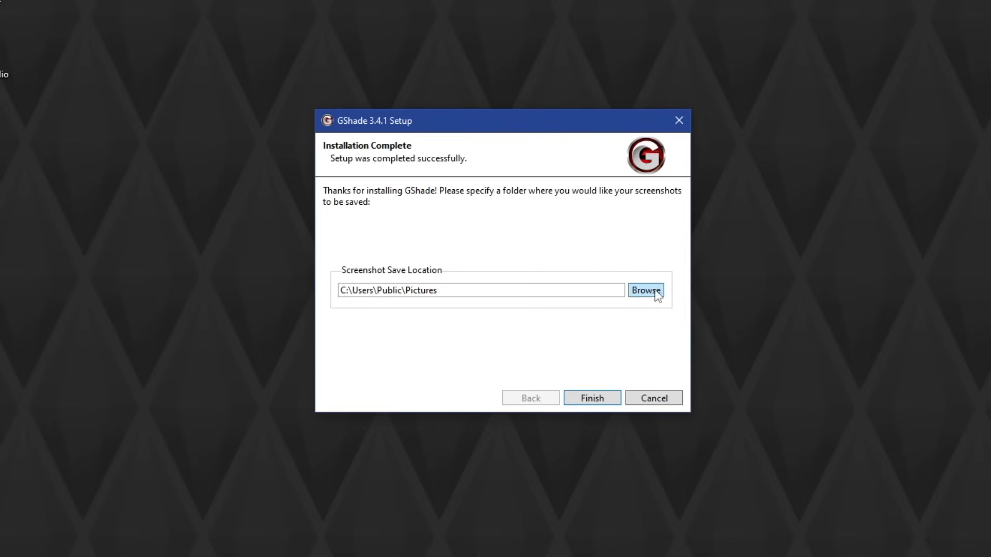
- Set Pictures\reshade as the screenshot folder, finish setup and launch the GShade Control Panel
left_click(644, 290)
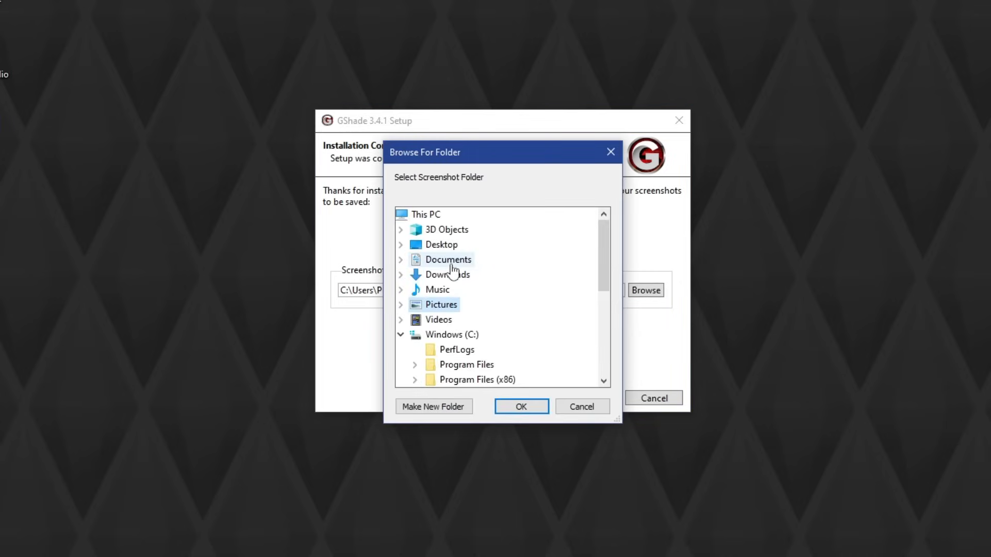
mouse_move(404, 312)
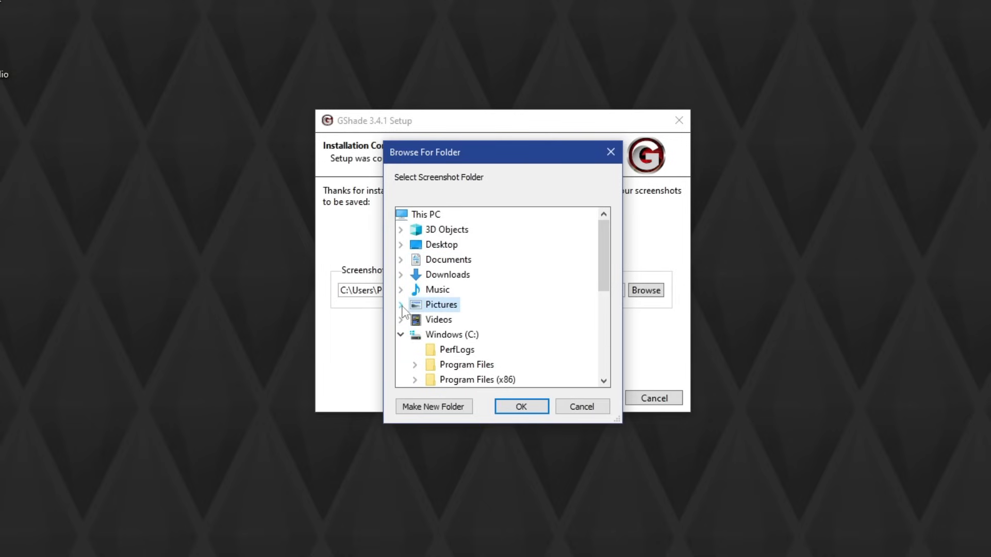
mouse_move(433, 315)
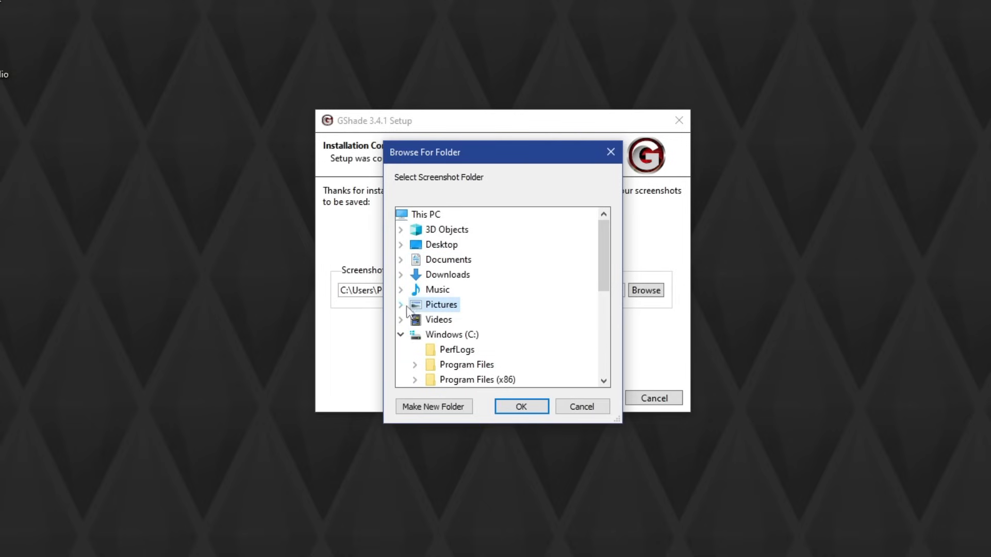
left_click(520, 406)
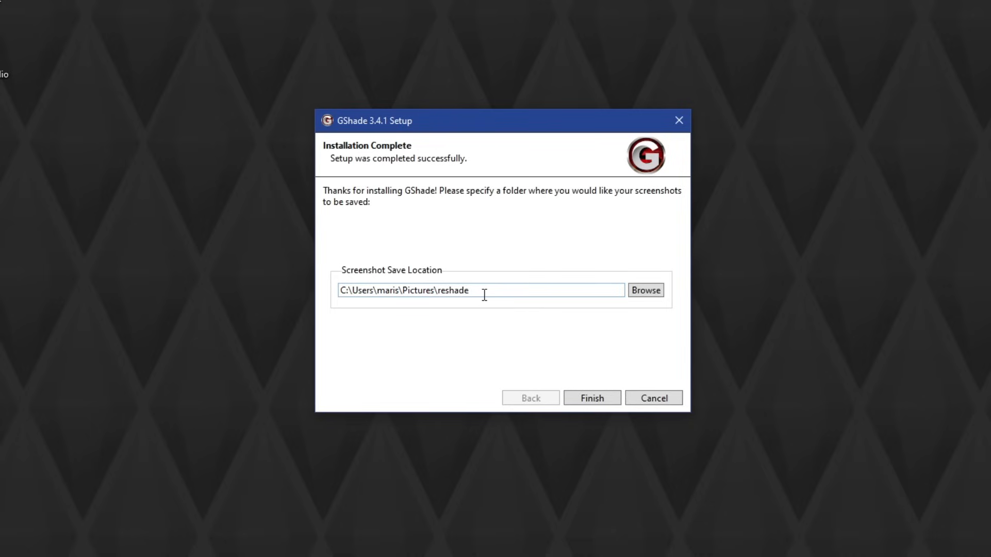
mouse_move(598, 359)
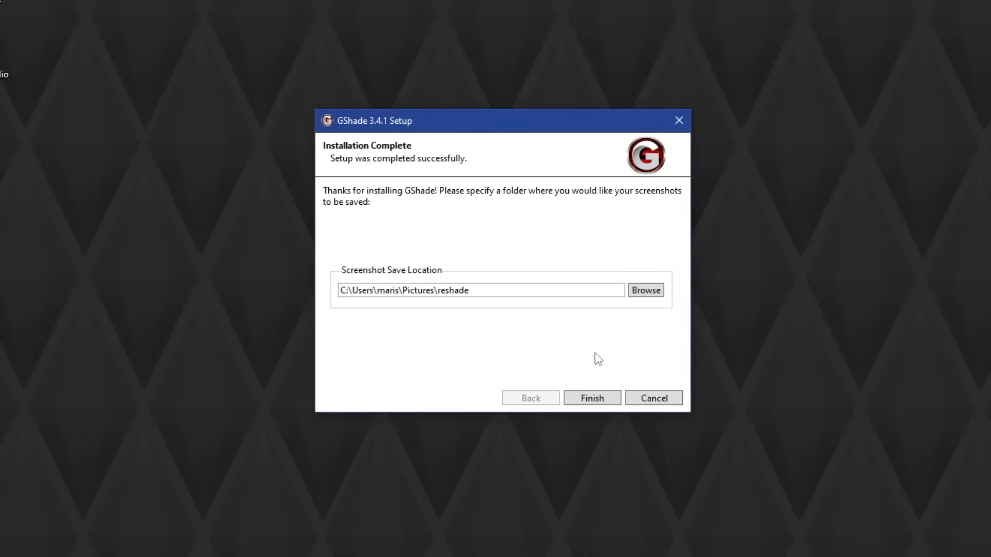
left_click(590, 397)
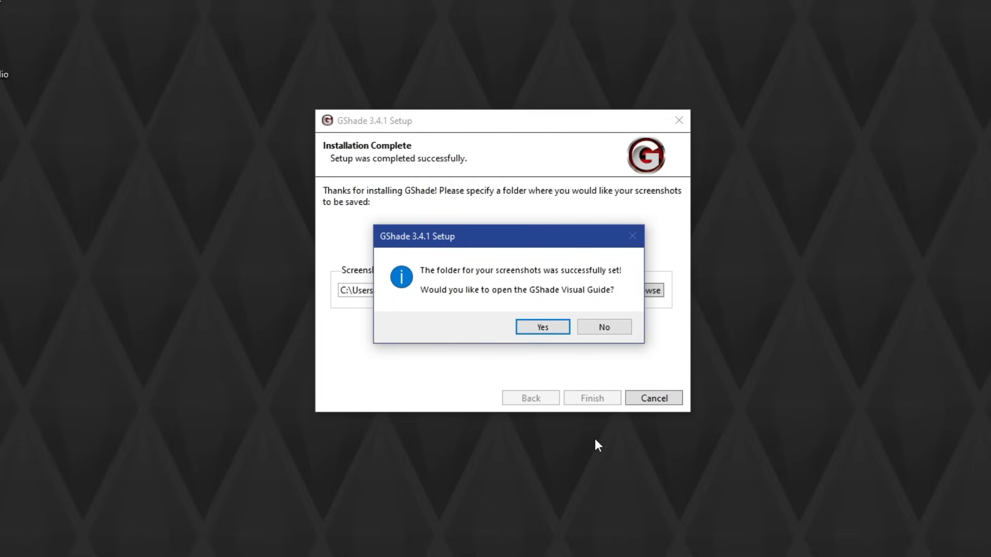
mouse_move(495, 204)
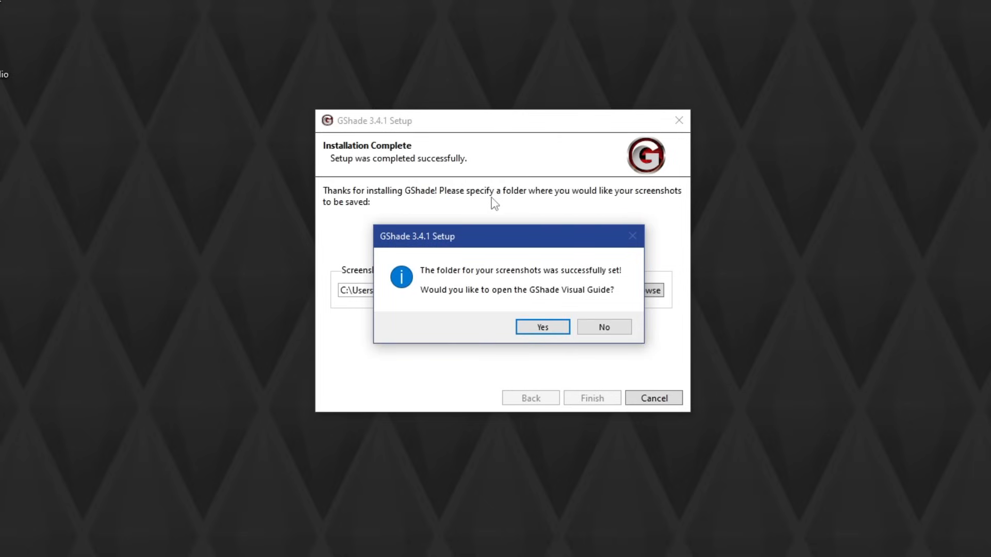
left_click(603, 326)
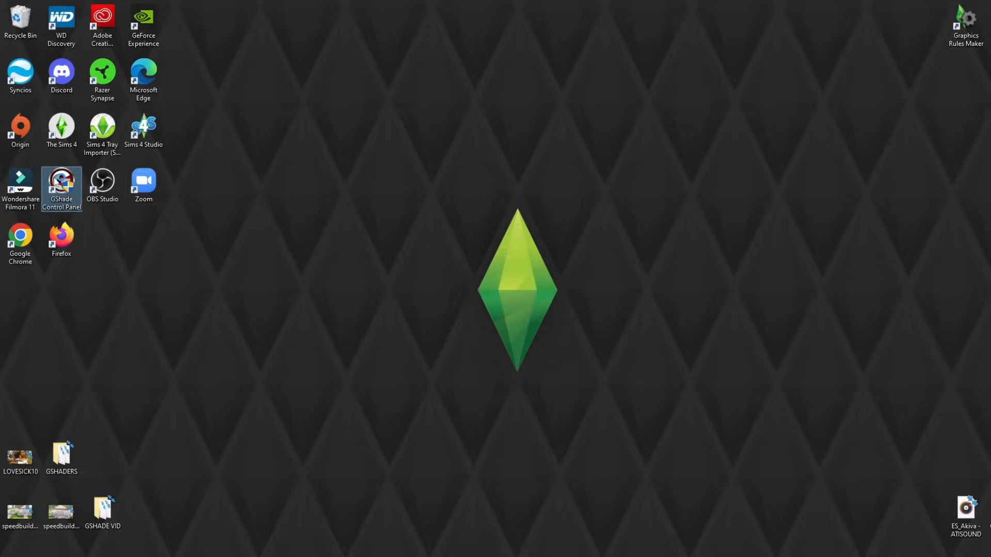
double_click(60, 185)
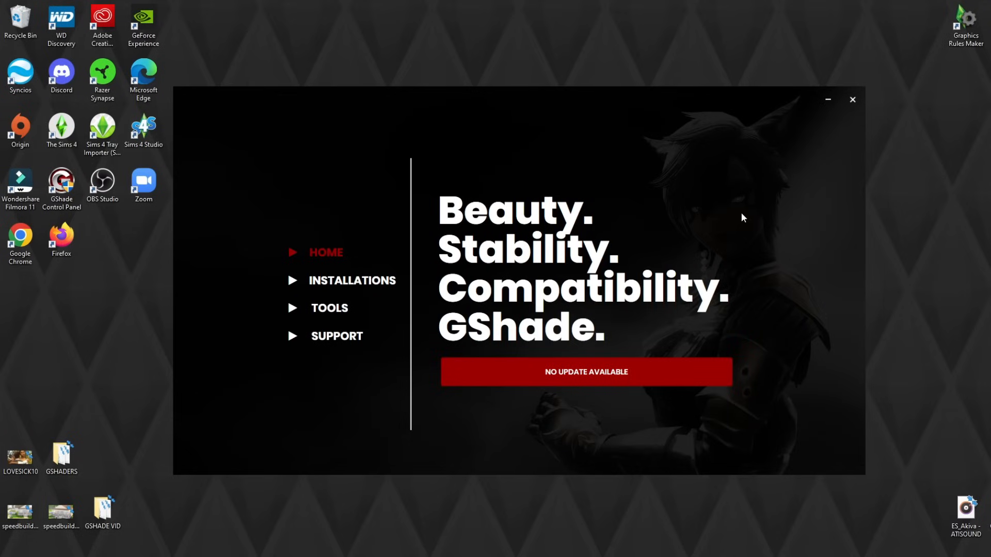
- Check TS4_x64.exe appears under Installations, then go to the Tools page
left_click(352, 280)
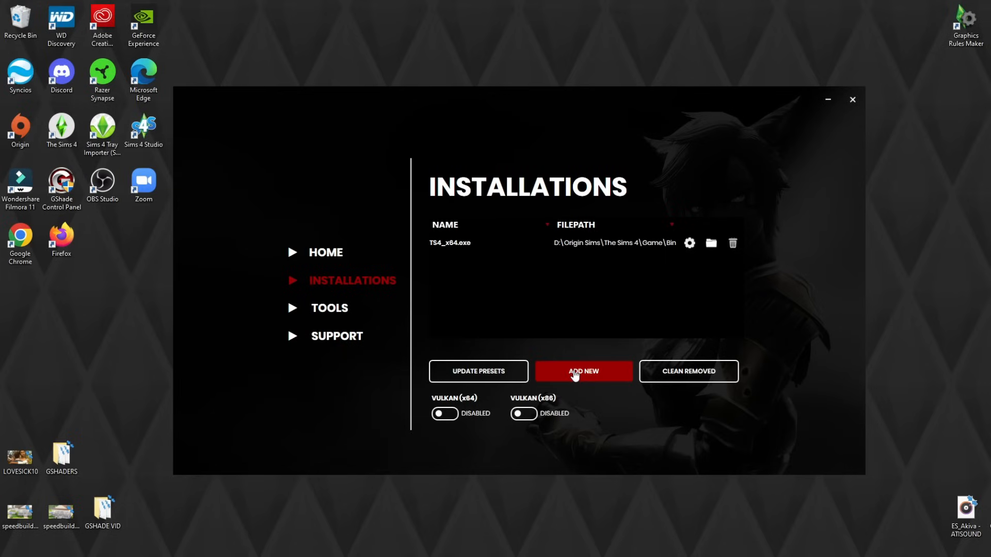
left_click(329, 308)
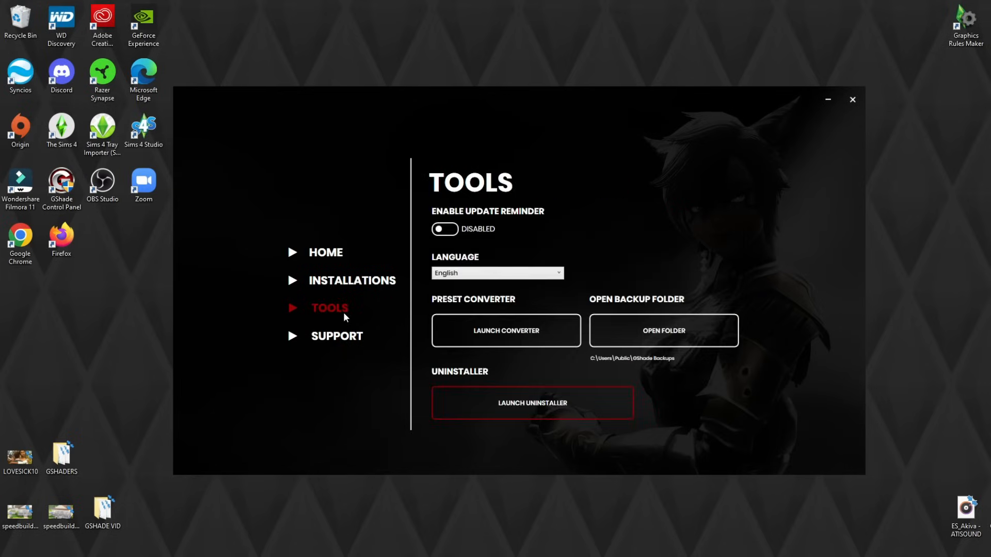
mouse_move(734, 187)
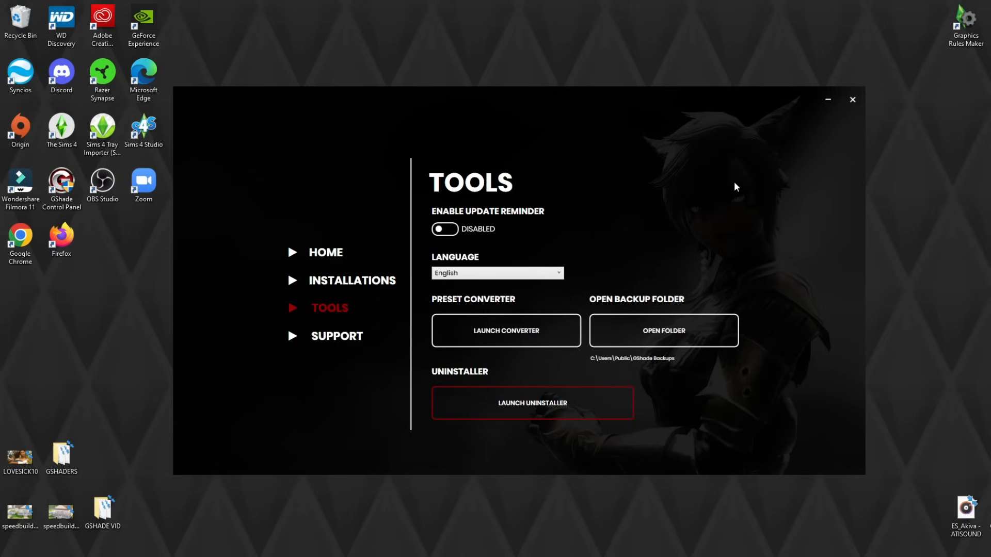
mouse_move(563, 492)
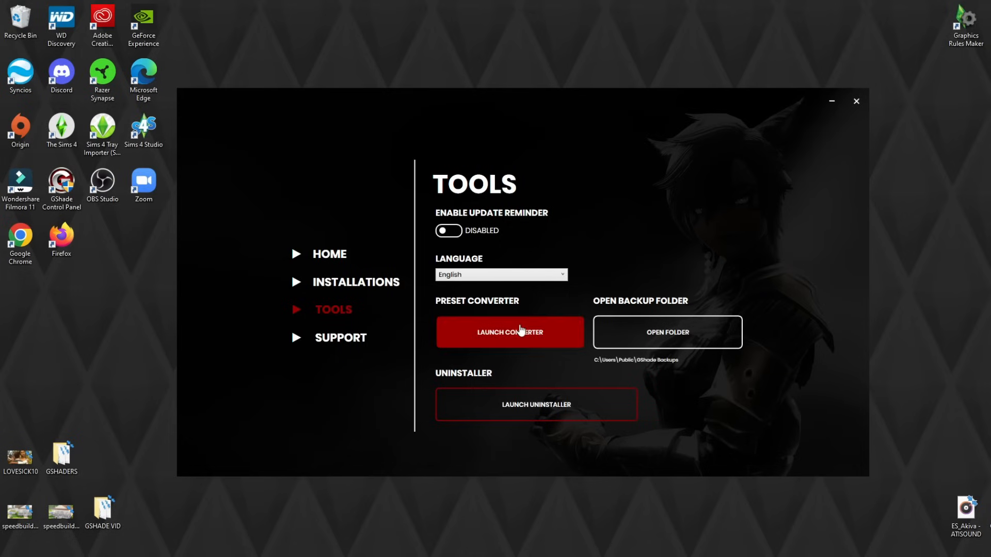
- Run the preset converter on the GSHADE VID folder on the Desktop and acknowledge completion
left_click(509, 331)
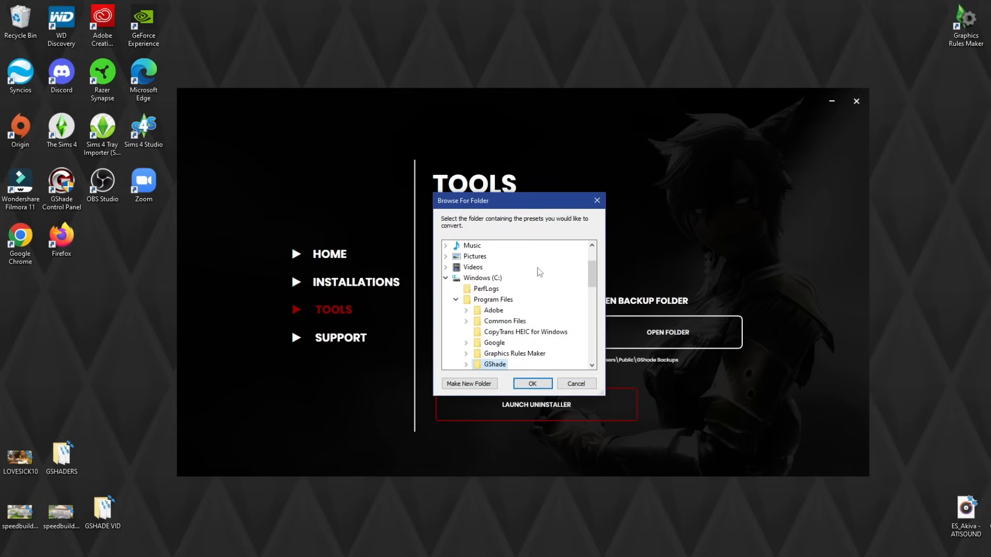
scroll("up", 3)
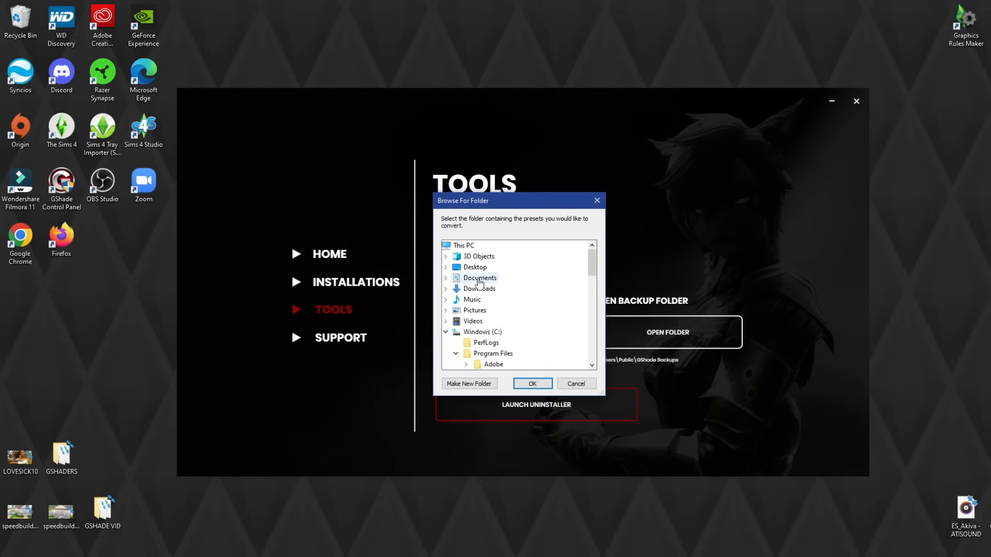
left_click(446, 267)
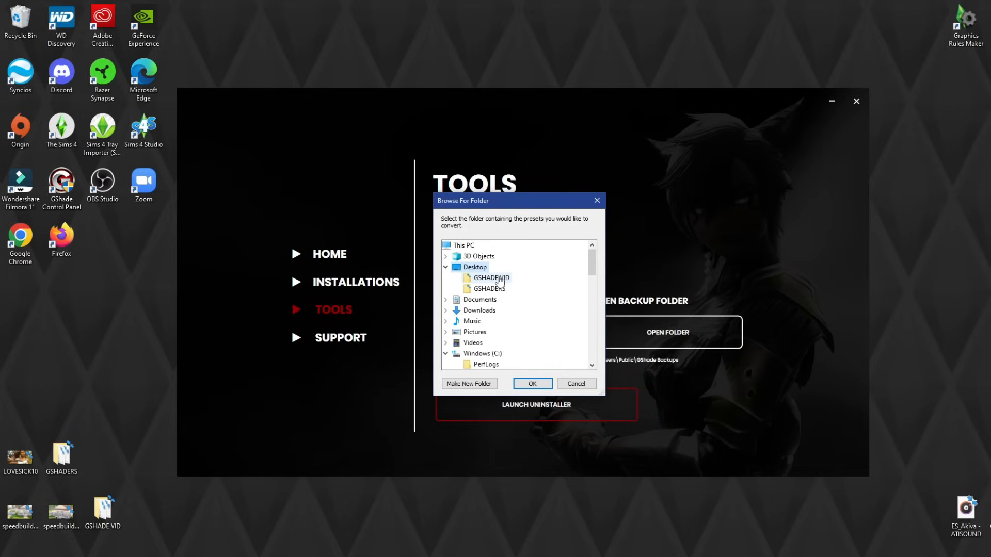
mouse_move(489, 278)
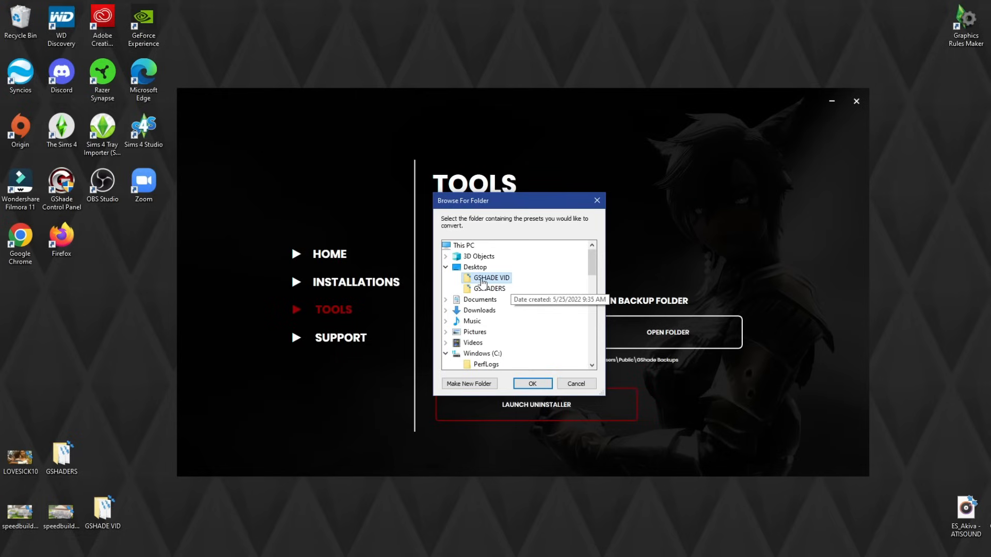
left_click(531, 384)
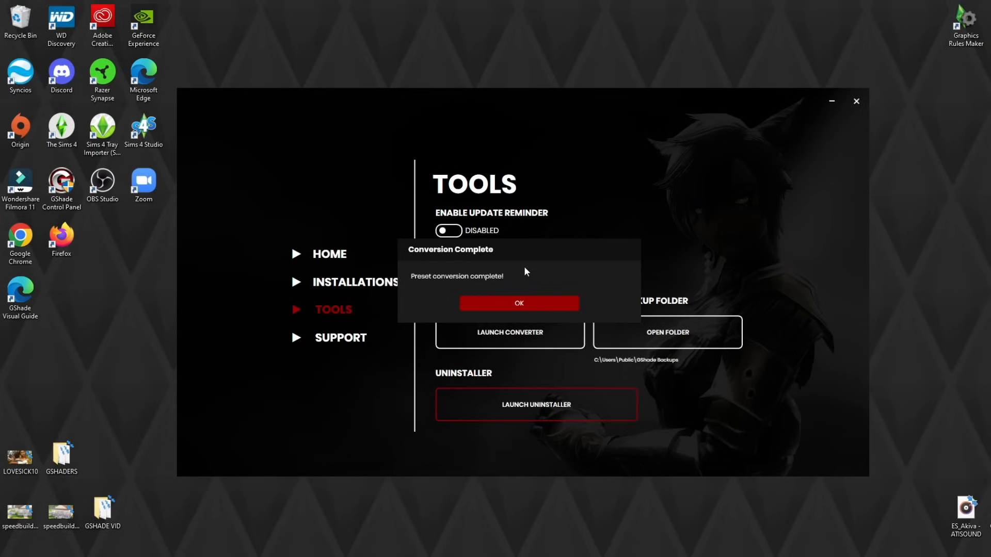
left_click(518, 303)
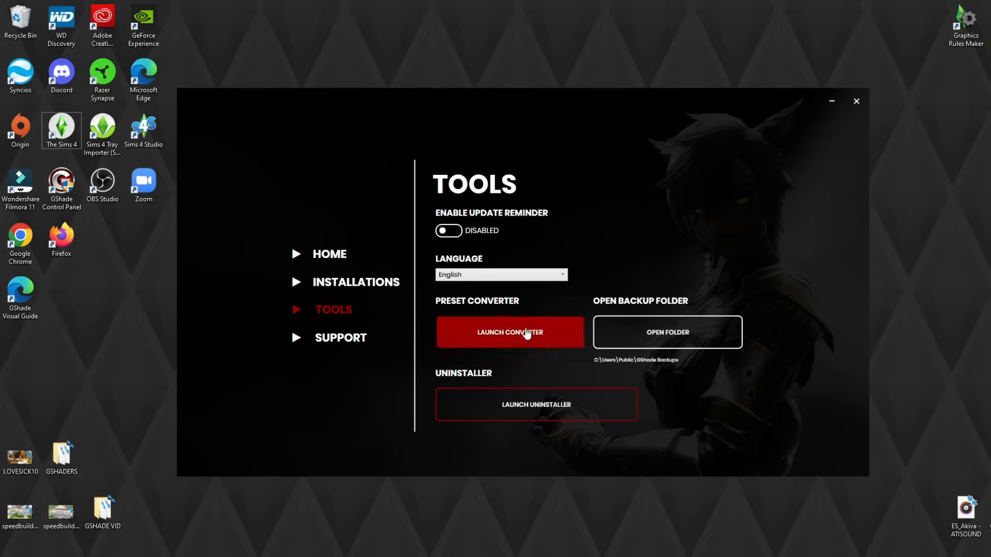
mouse_move(61, 129)
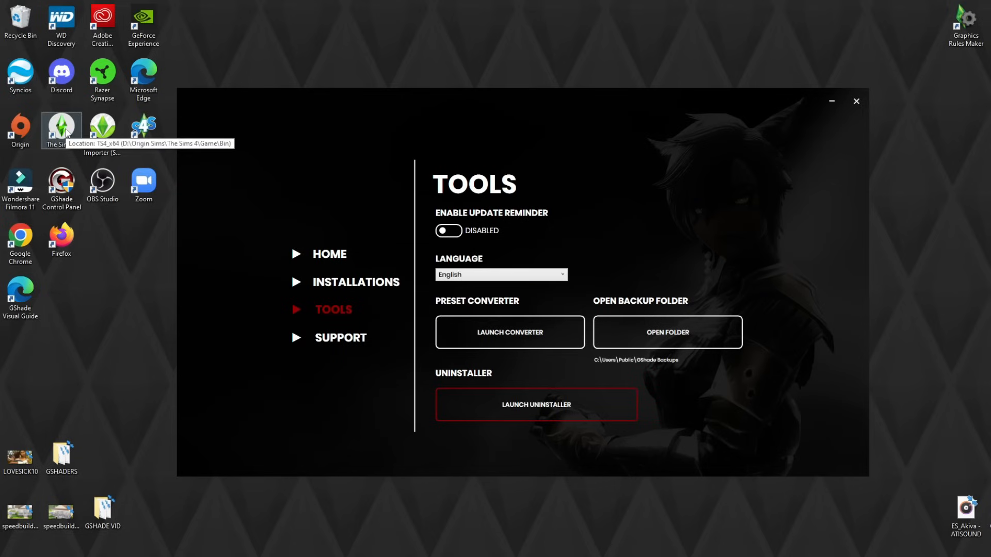
- From The Sims 4 shortcut, open its install folder and go into gshade-presets\Custom
right_click(60, 127)
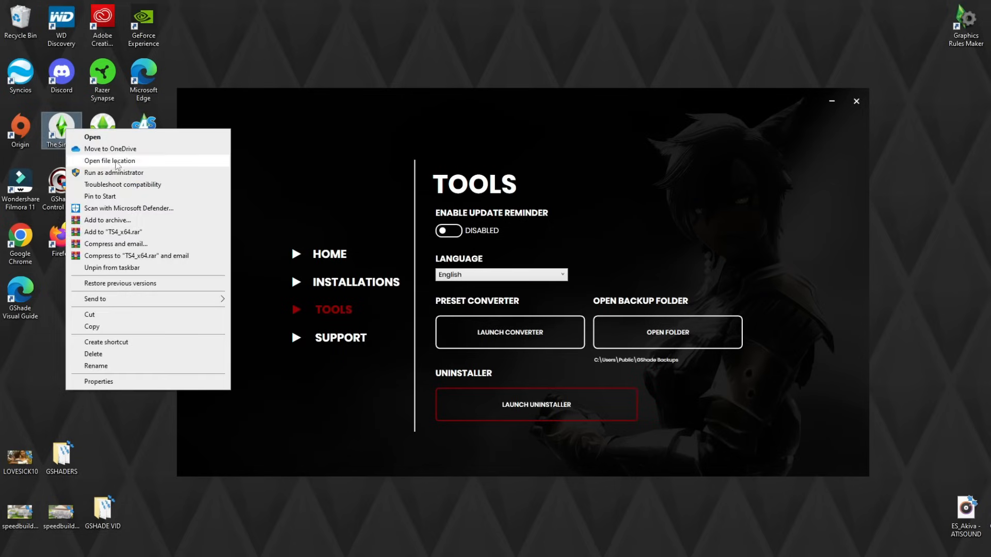
left_click(110, 160)
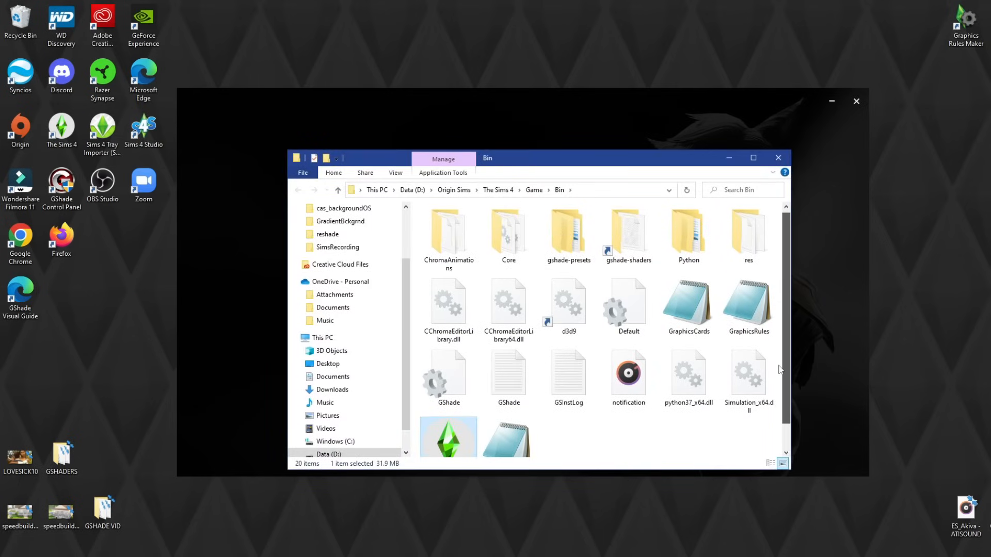
left_click(567, 234)
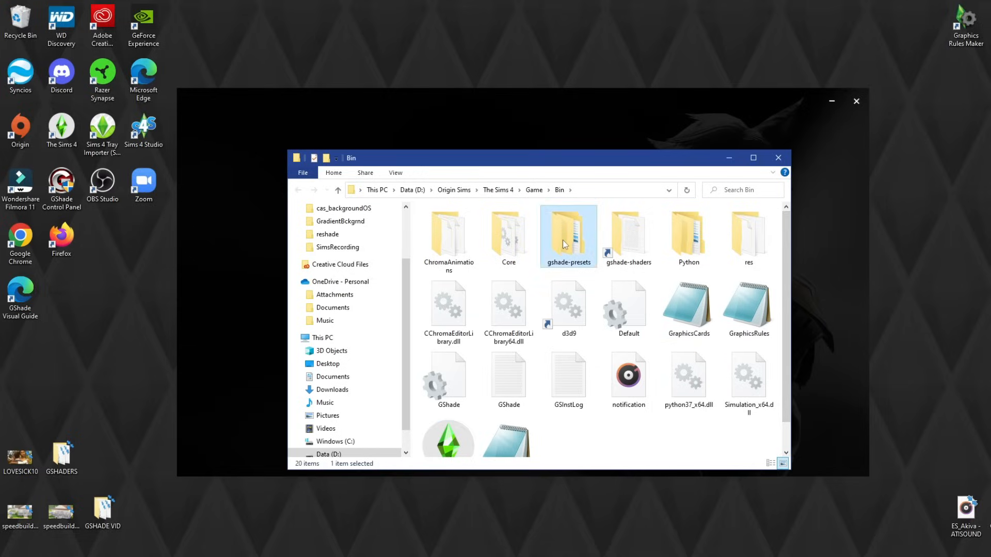
double_click(568, 235)
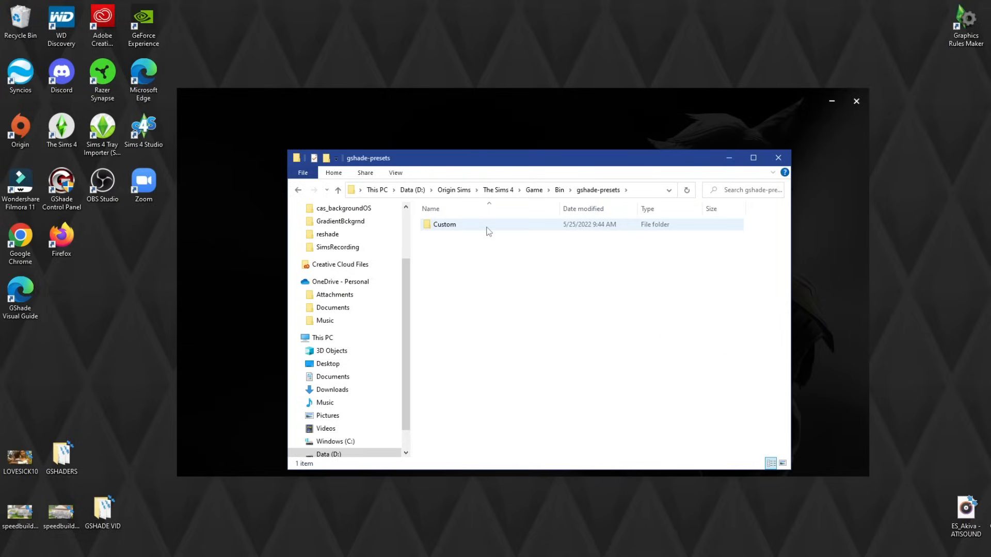
double_click(444, 224)
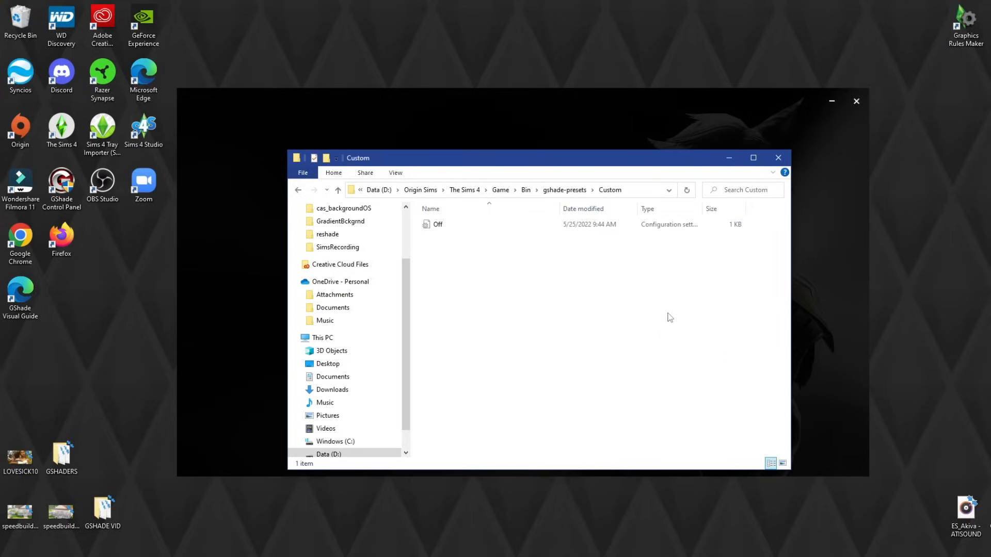
mouse_move(720, 118)
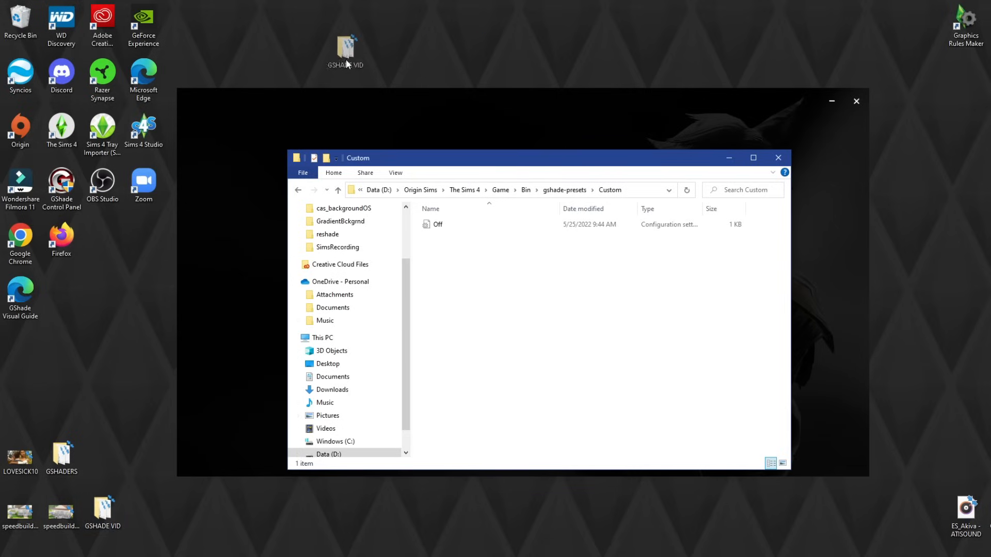
- Copy the six .ini presets from GSHADE VID into the game's Custom presets folder
left_click_drag(346, 50, 390, 71)
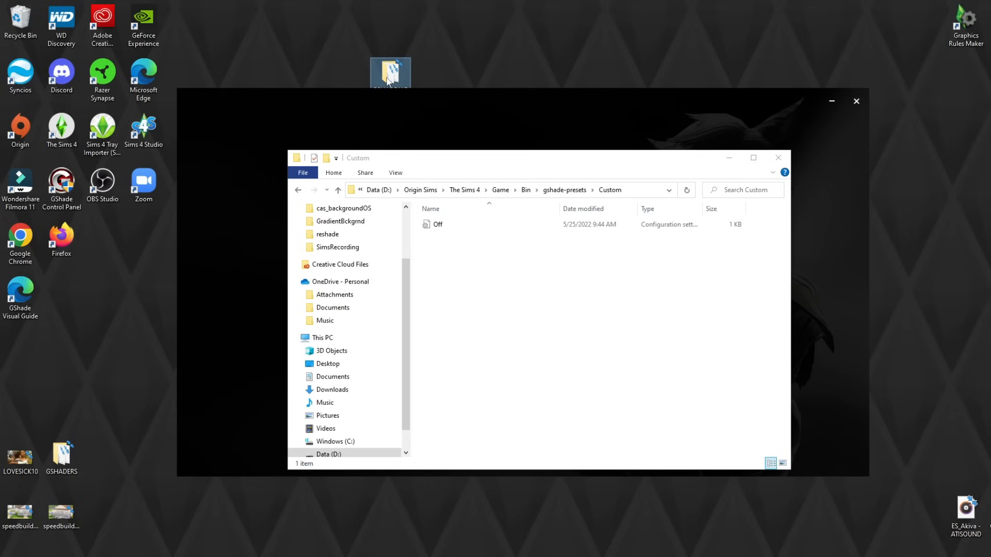
double_click(390, 70)
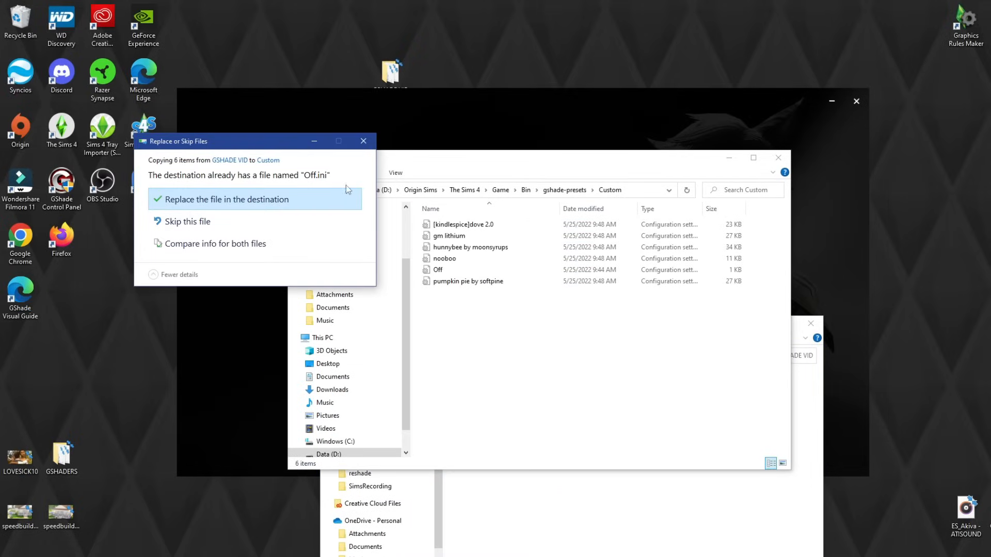
left_click(228, 199)
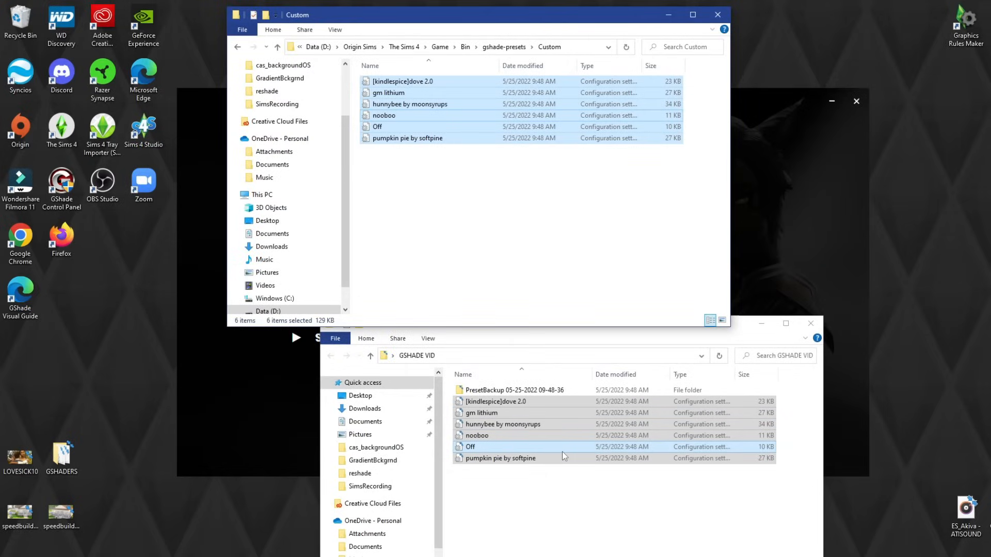
mouse_move(673, 359)
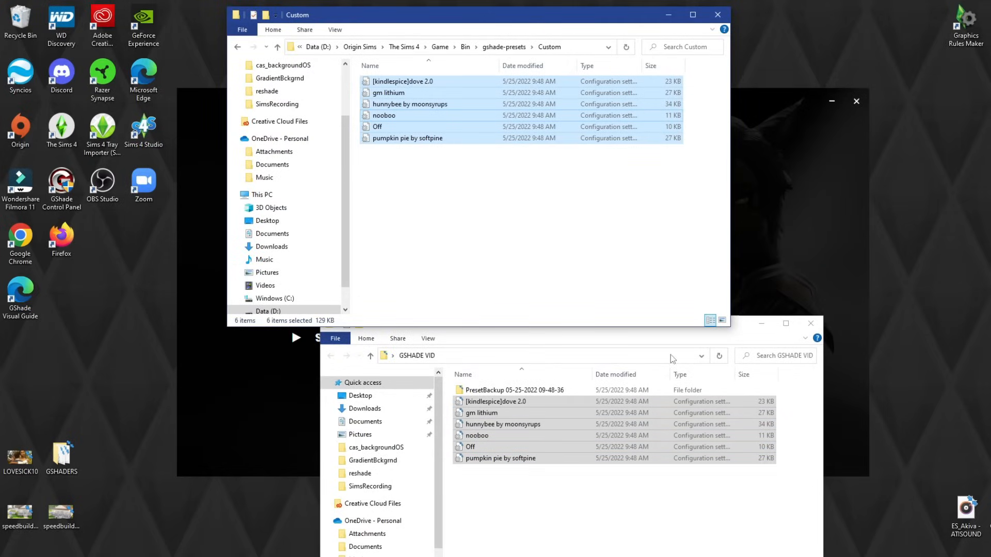
mouse_move(475, 215)
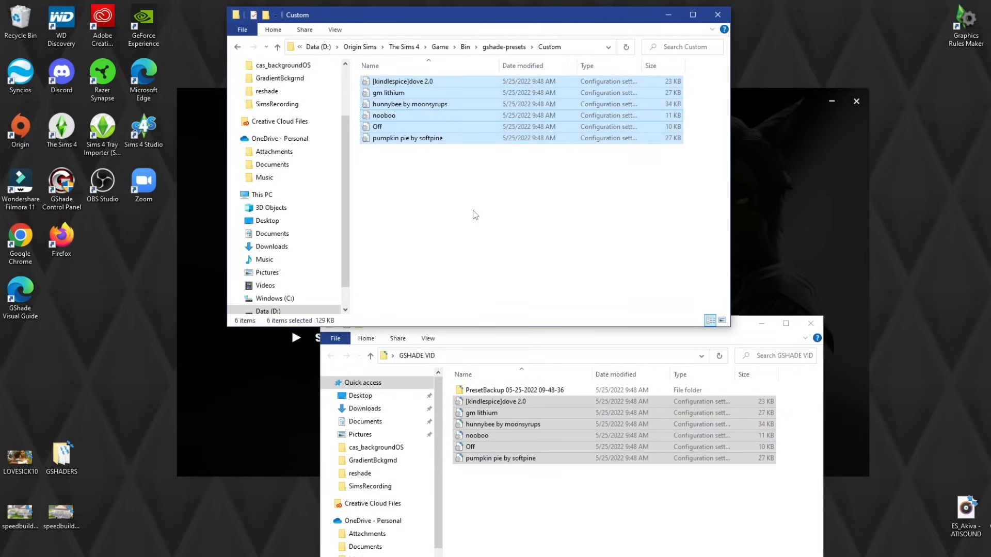
double_click(62, 183)
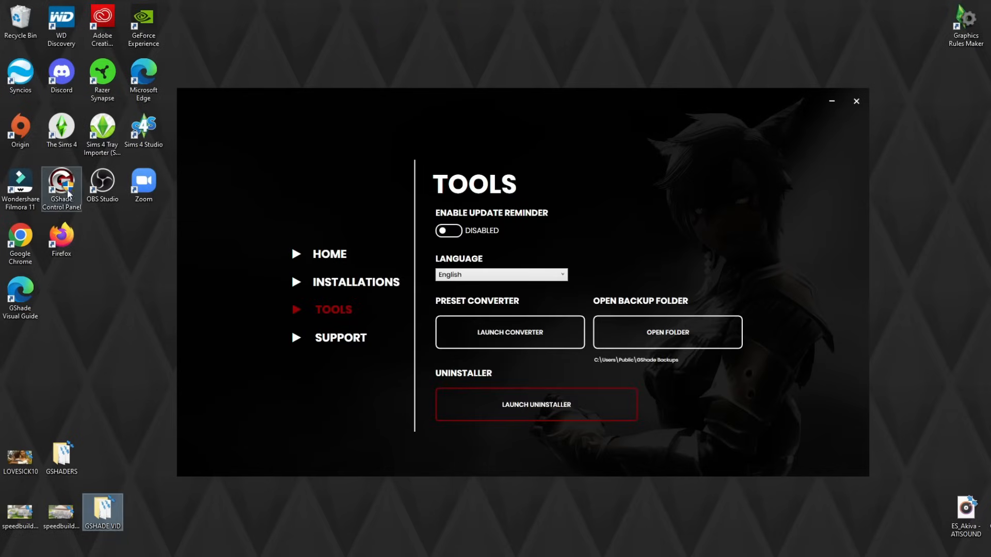
mouse_move(62, 183)
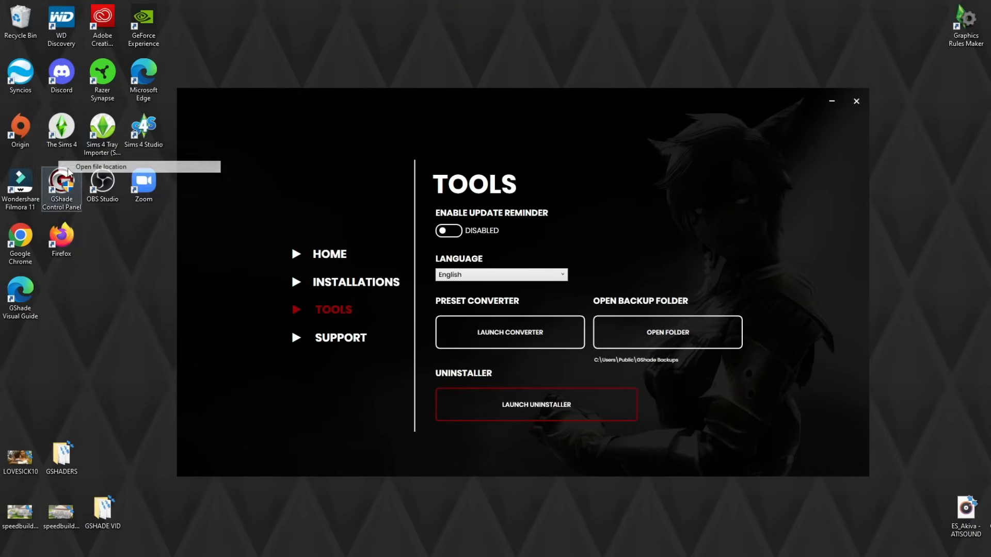
- Reopen the game's install folder and go into gshade-presets for the VIBErant preset
left_click(101, 166)
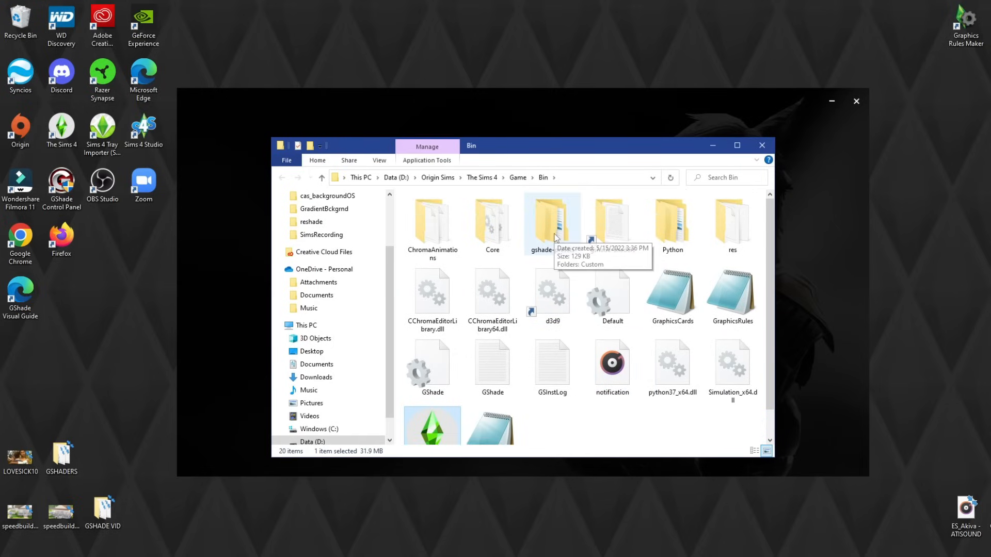
double_click(551, 221)
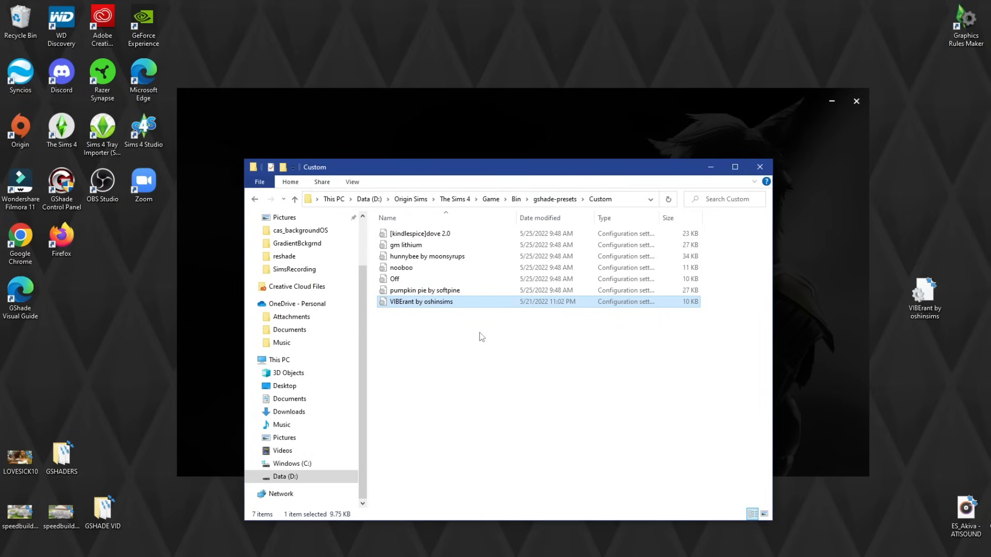
mouse_move(470, 333)
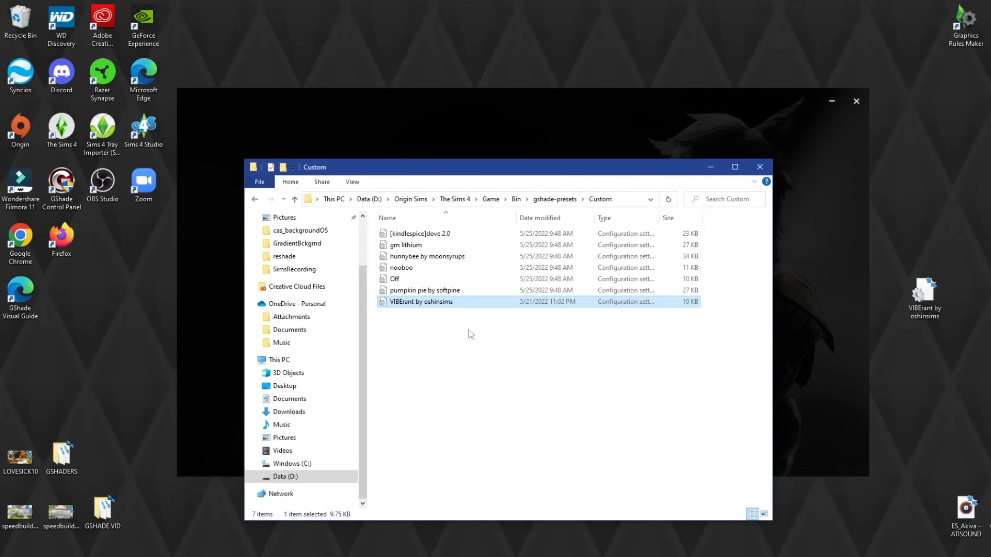
mouse_move(493, 178)
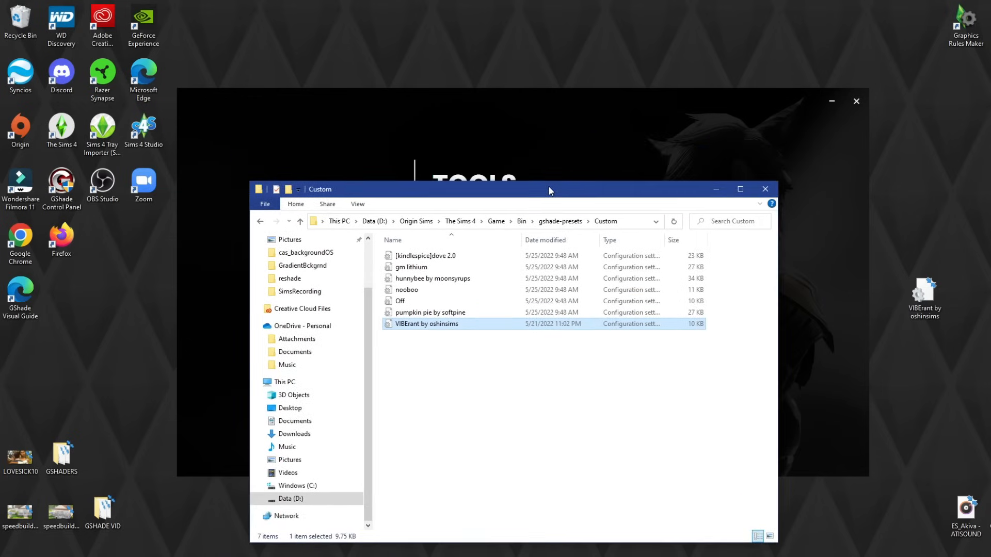
mouse_move(658, 428)
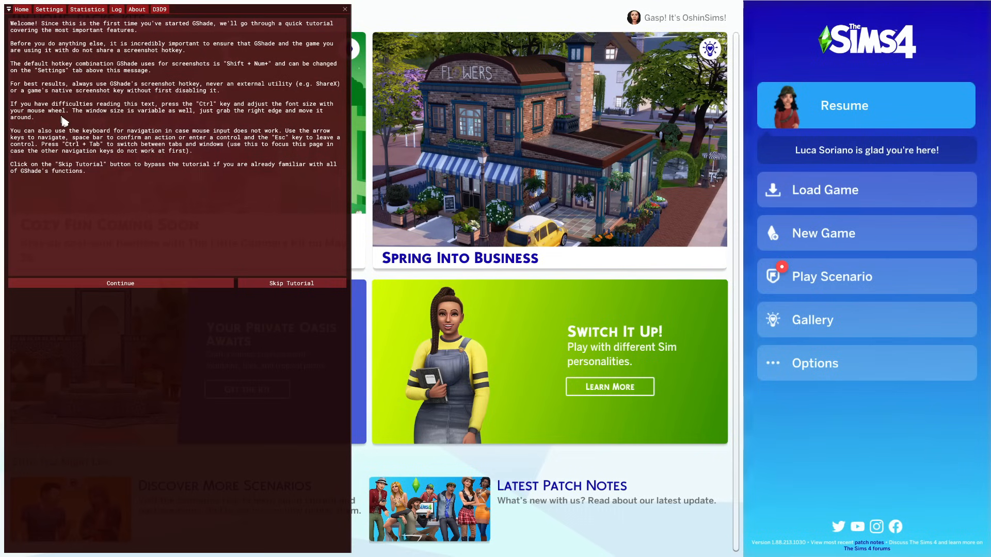
mouse_move(142, 169)
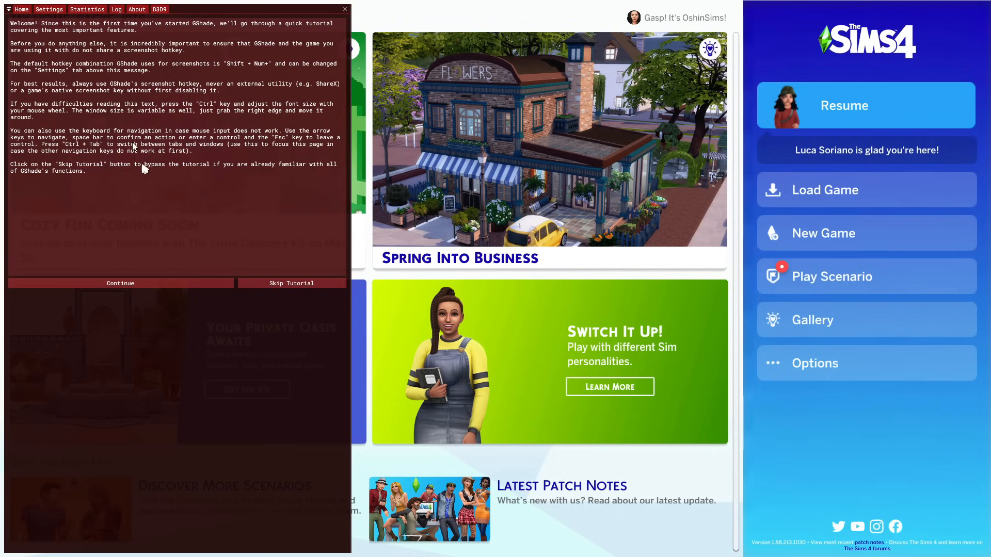
mouse_move(251, 232)
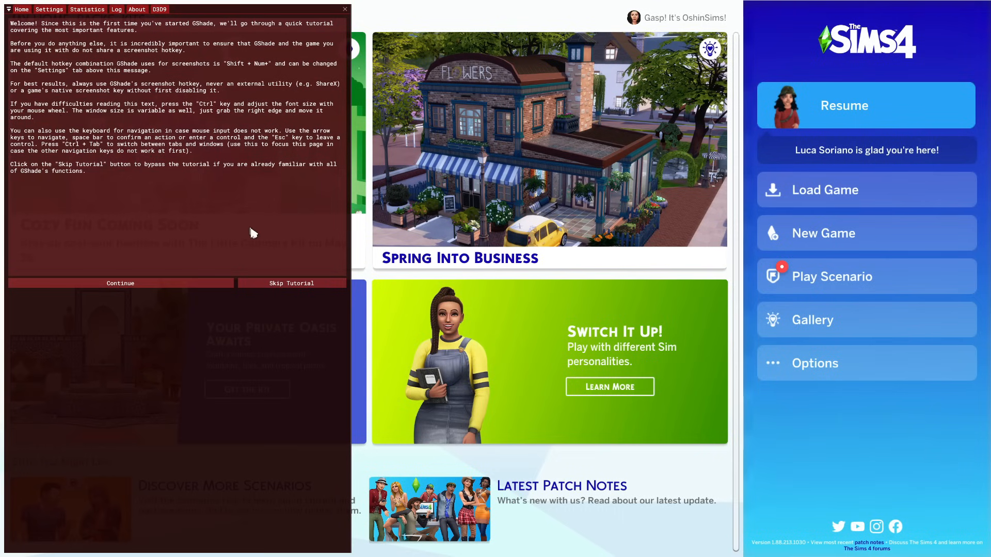
- Skip the tutorial, set the screenshot key to Print Screen and the overlay theme to Dark
left_click(291, 282)
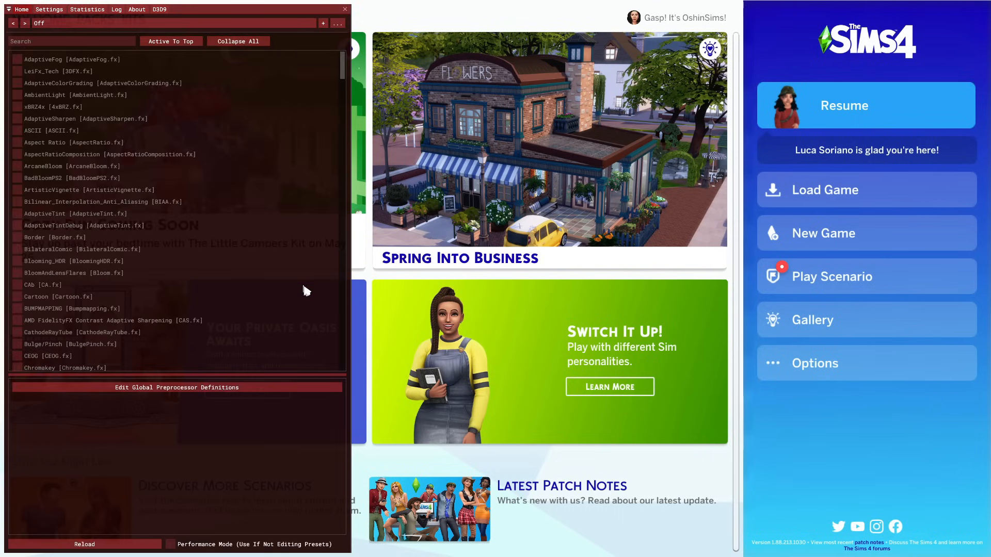
left_click(49, 9)
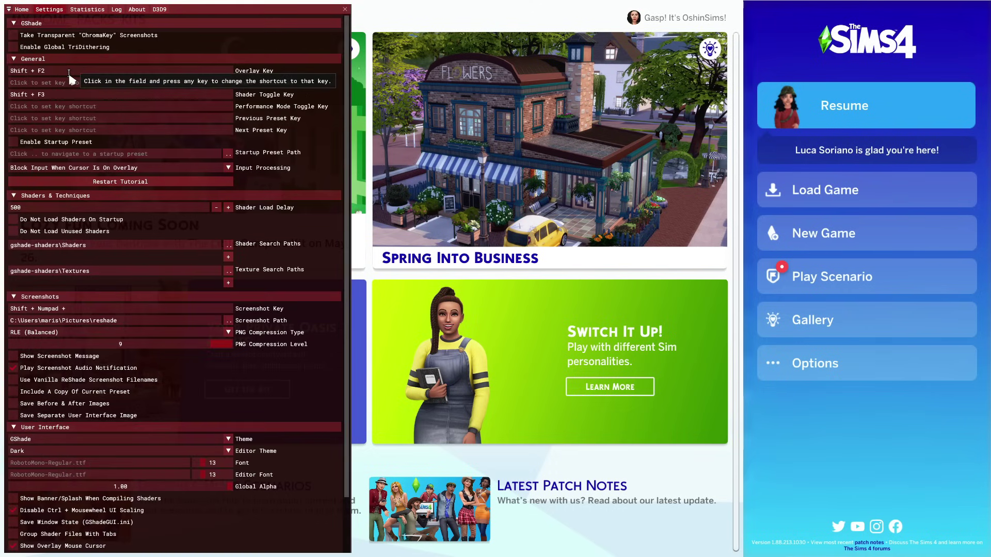
mouse_move(68, 79)
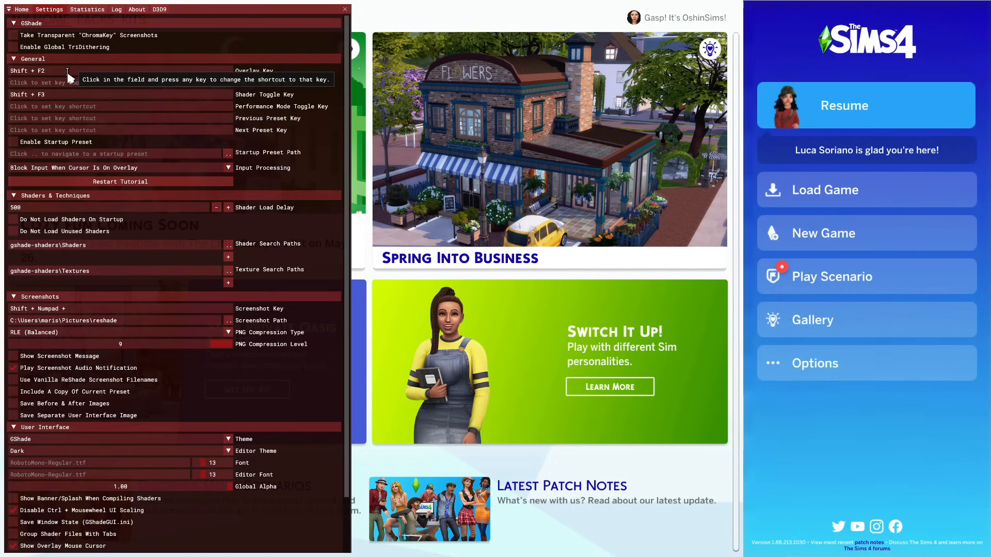
mouse_move(202, 6)
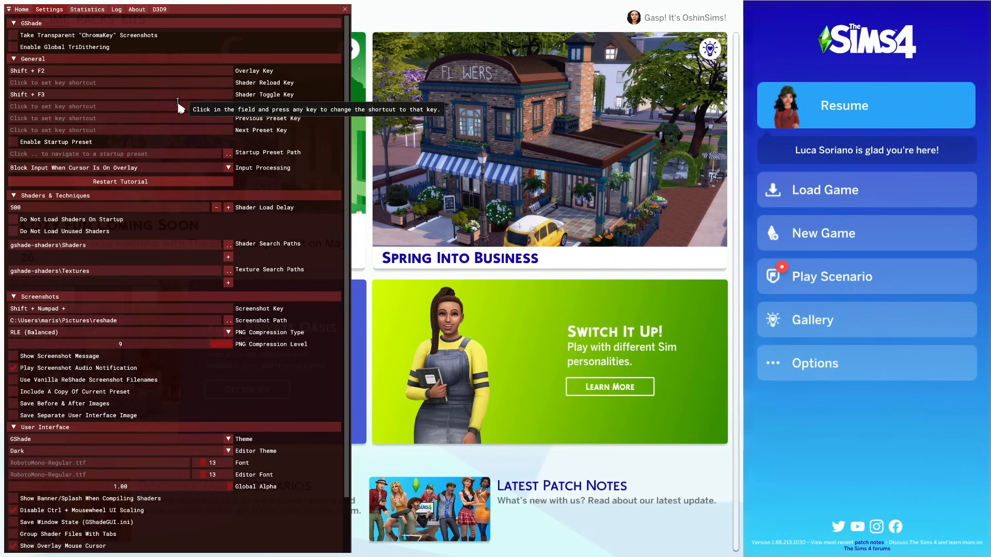
mouse_move(247, 151)
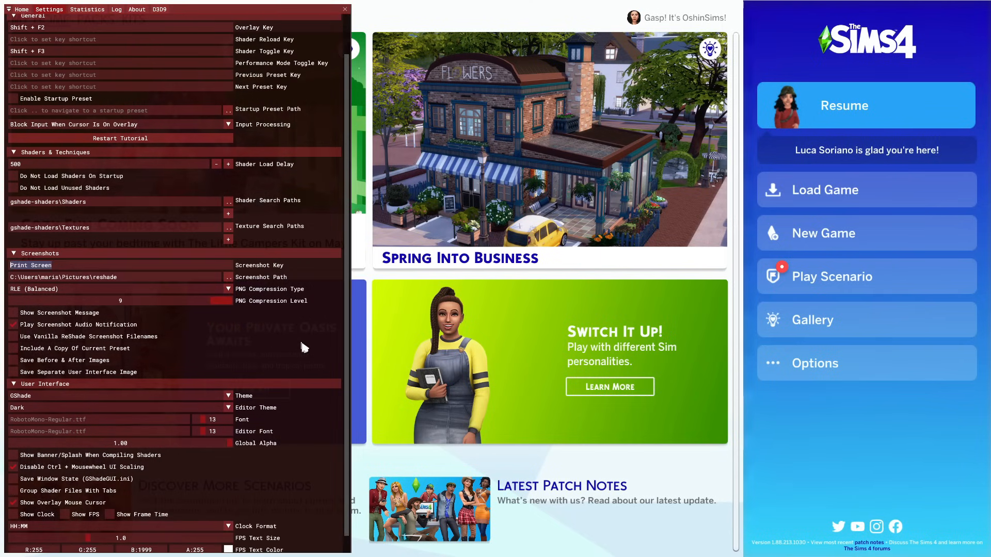
mouse_move(167, 288)
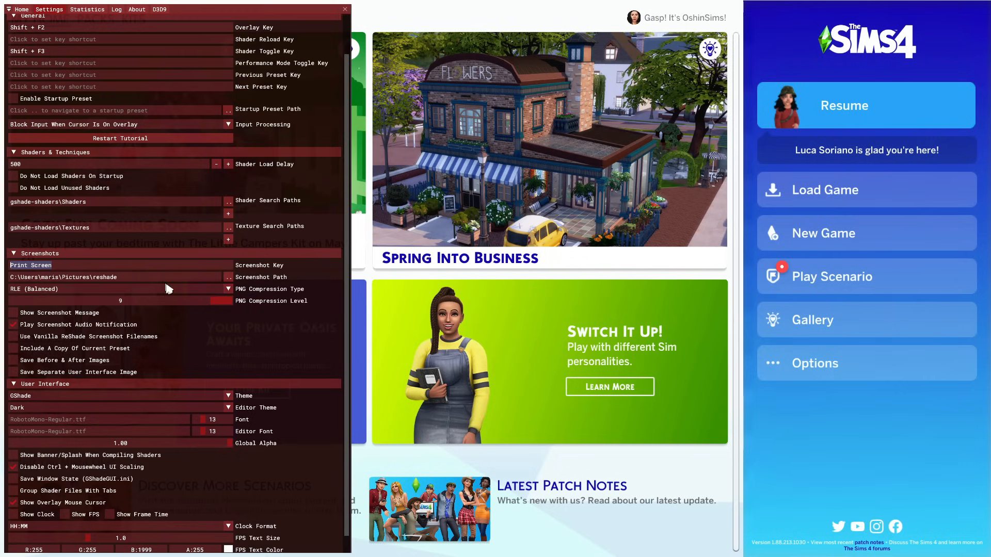
mouse_move(331, 291)
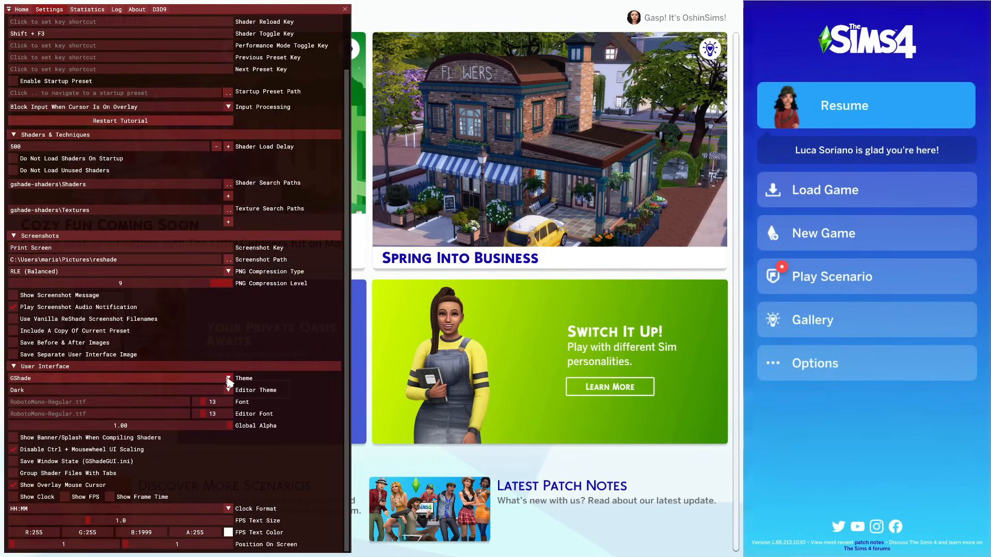
left_click(227, 378)
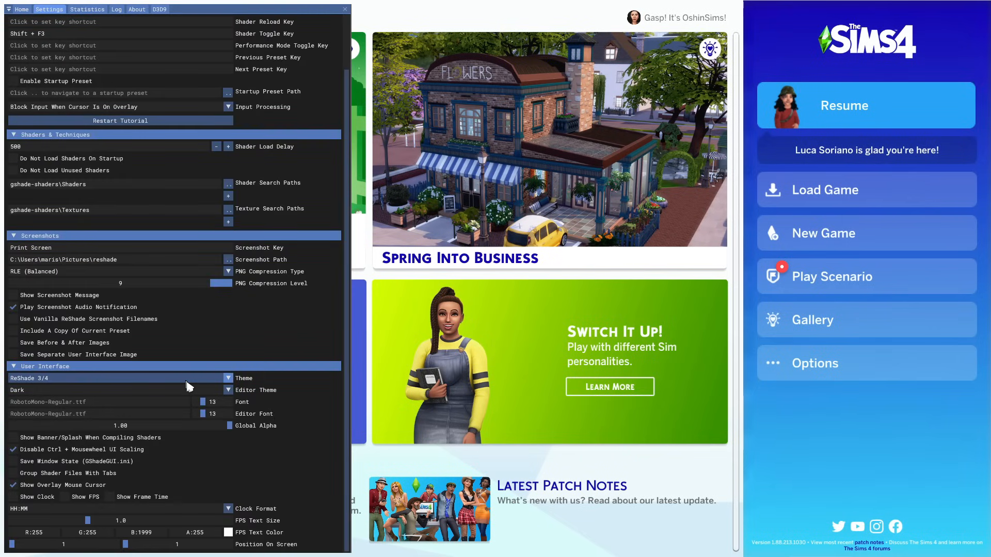
left_click(227, 378)
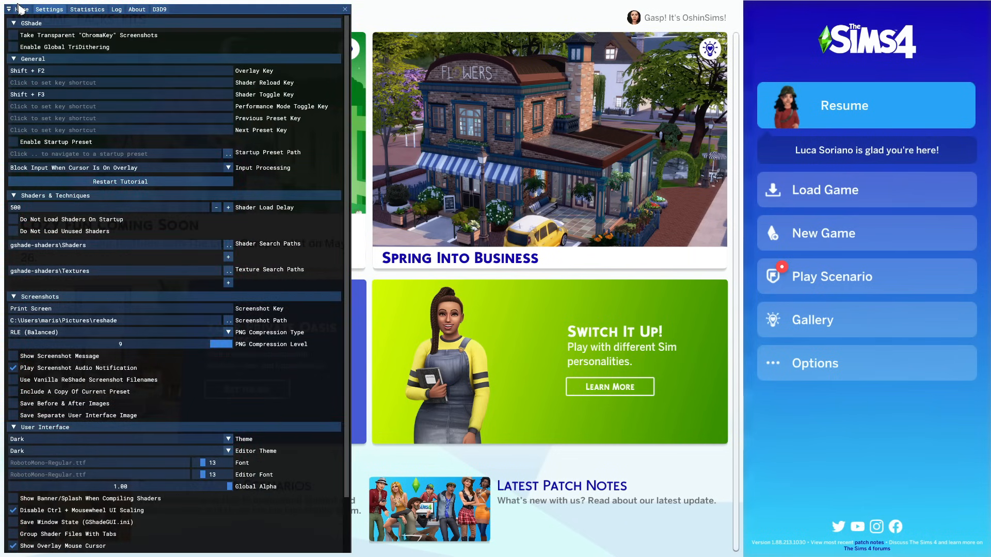
- From the Home page, list the presets in gshade-presets\Custom and load the nooboo preset
left_click(20, 9)
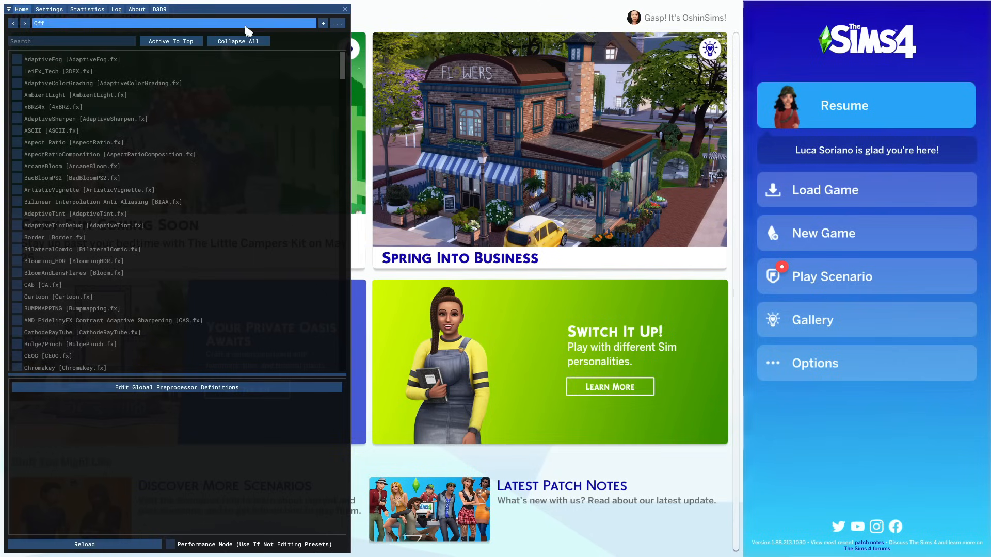
left_click(355, 23)
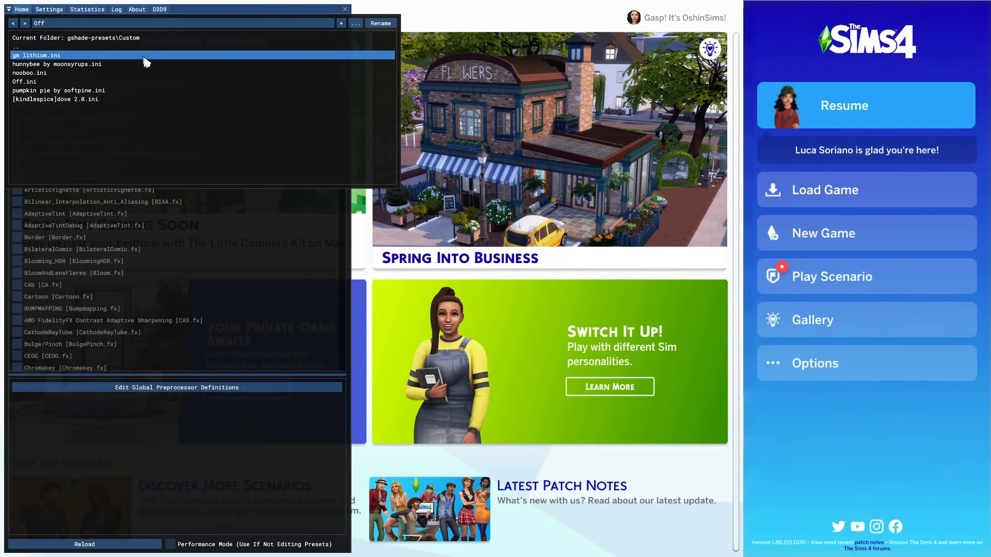
left_click(23, 81)
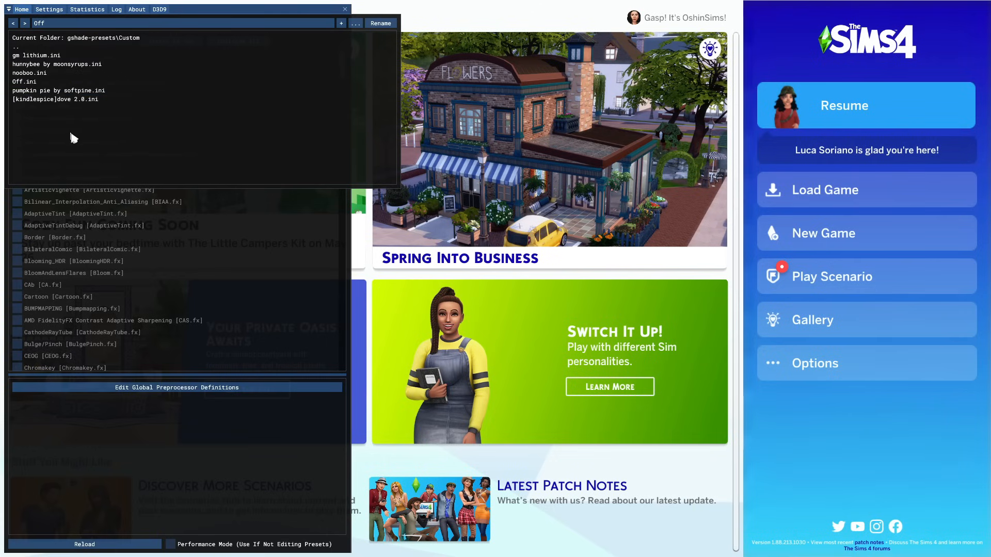
left_click(844, 105)
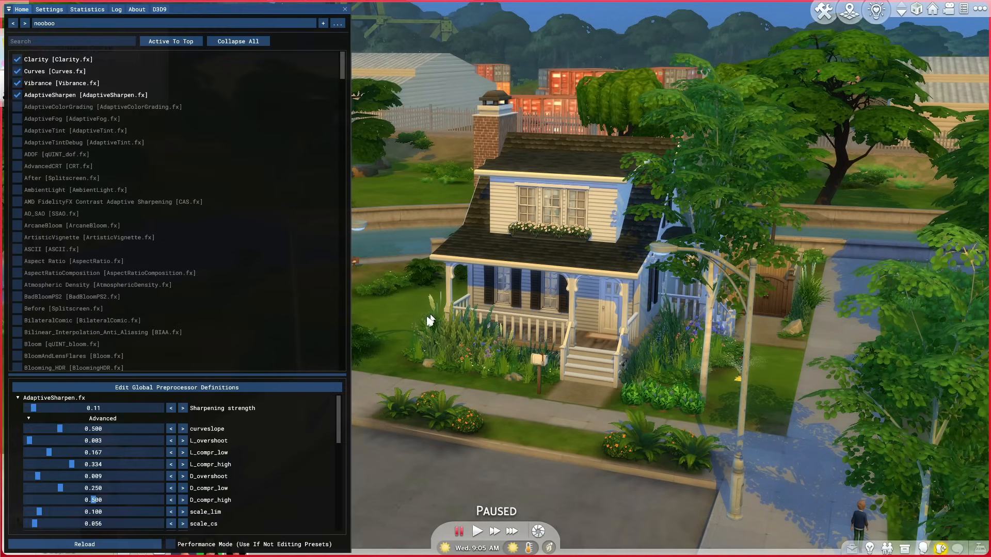
mouse_move(496, 378)
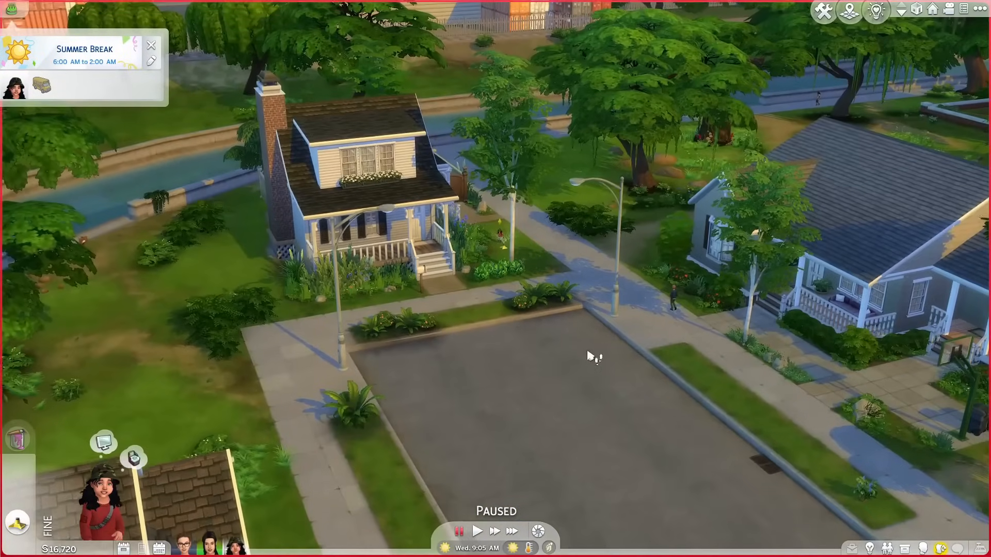
- Reopen the overlay and load the [kindlespice]dove 2.0 preset from the Custom folder list
left_click(477, 531)
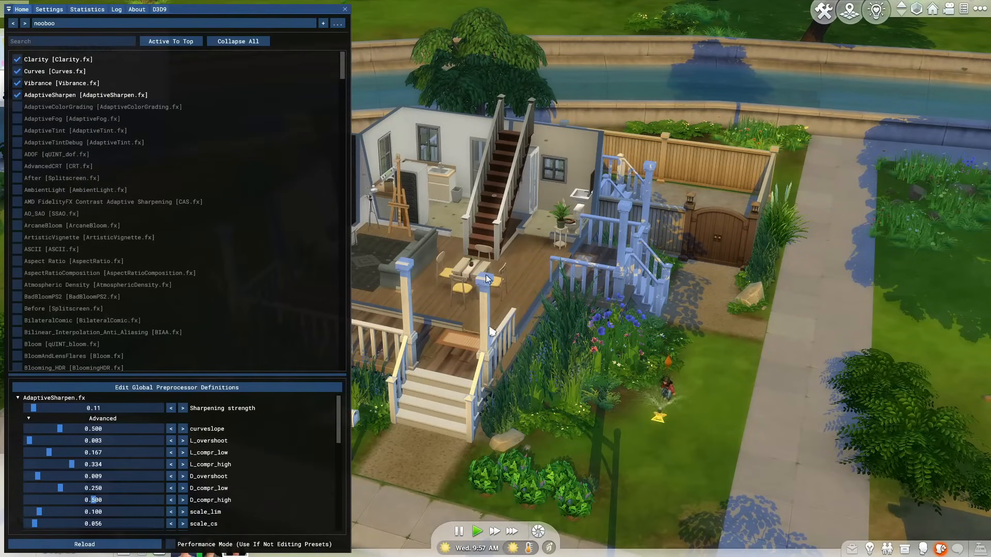
left_click(84, 544)
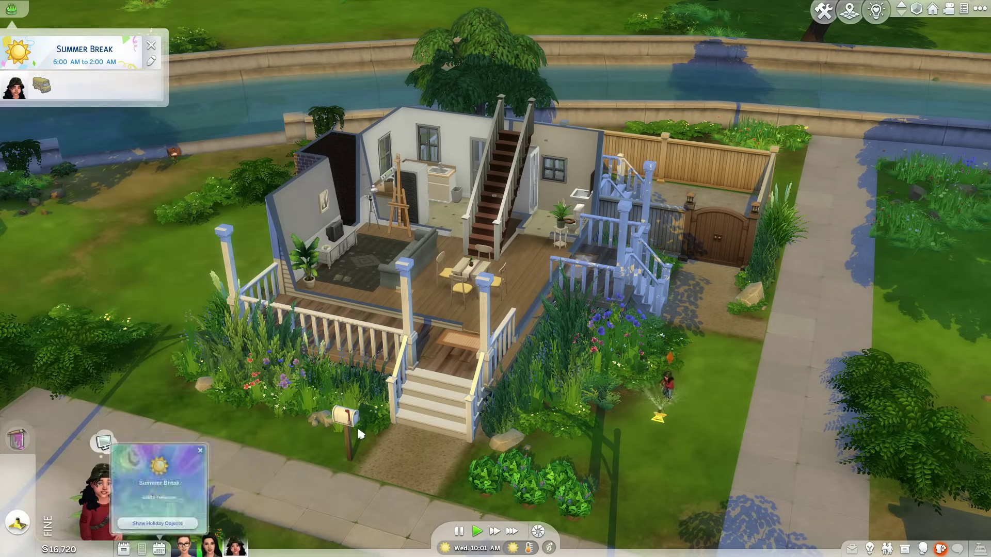
key("Home")
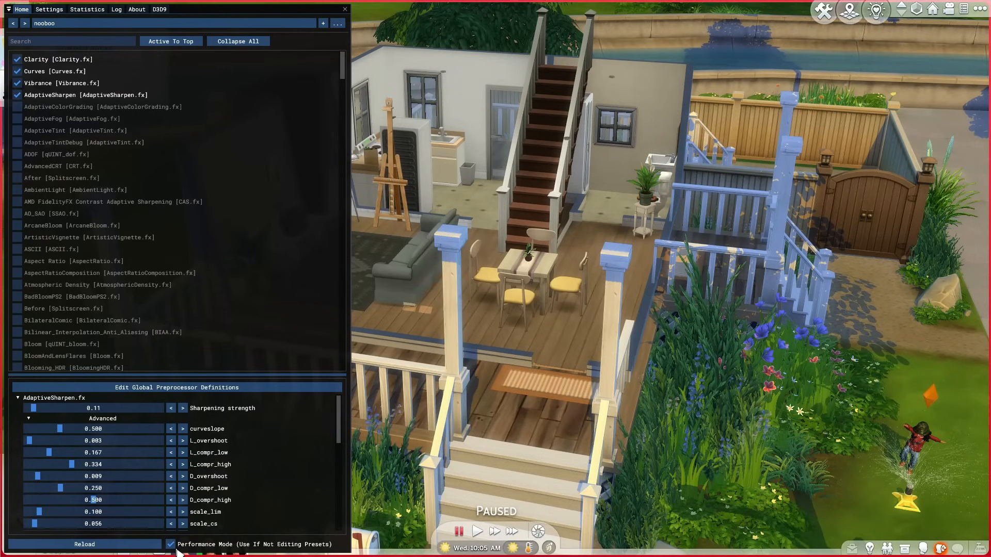
left_click(170, 544)
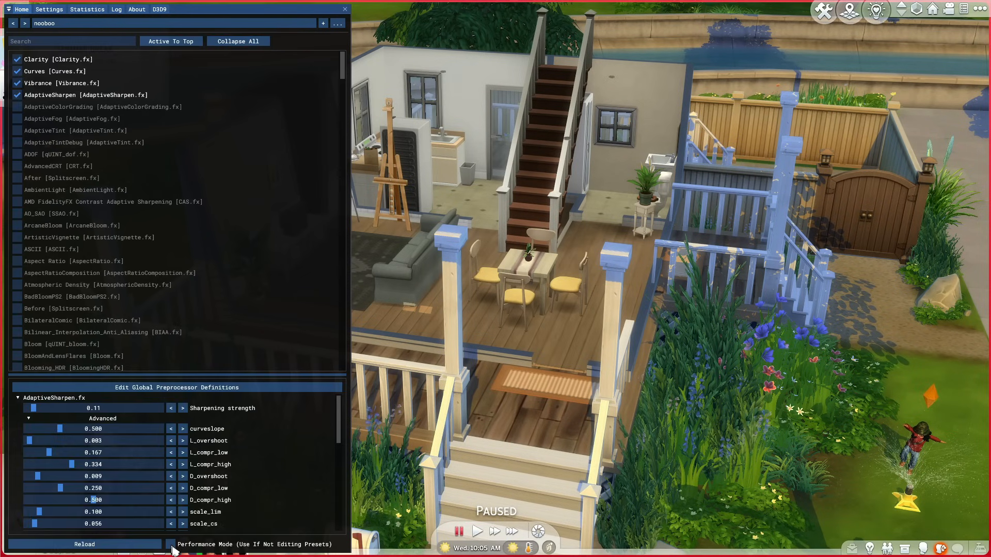
left_click(338, 24)
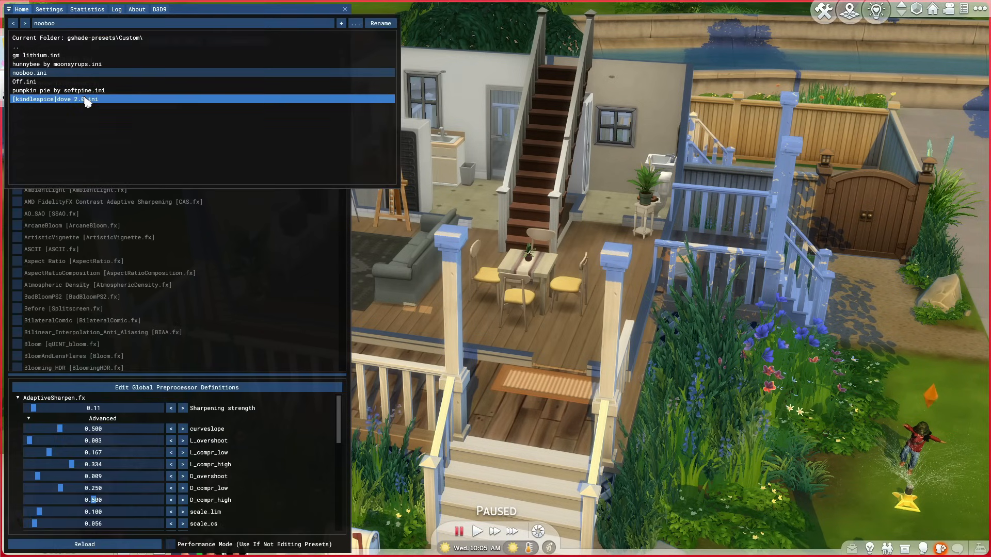
left_click(57, 99)
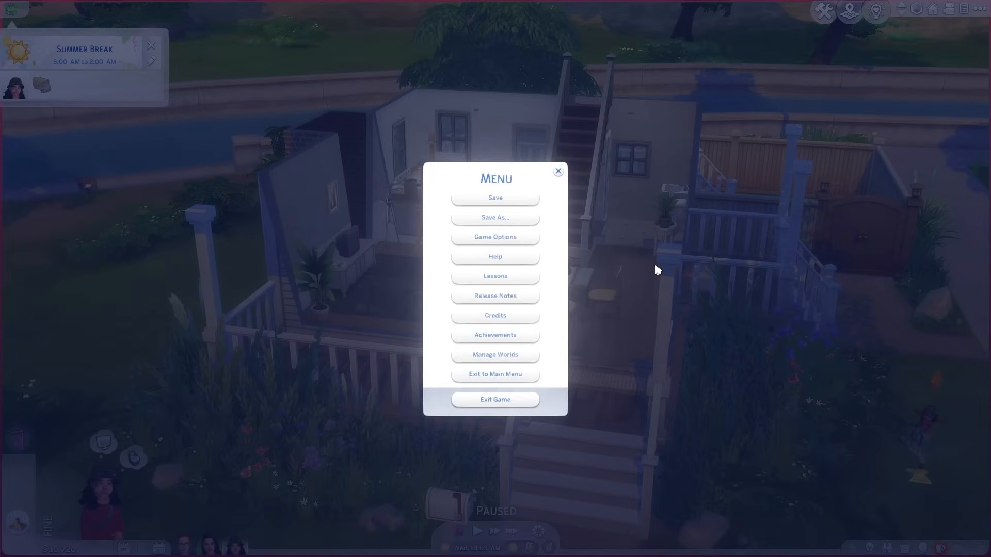
mouse_move(495, 236)
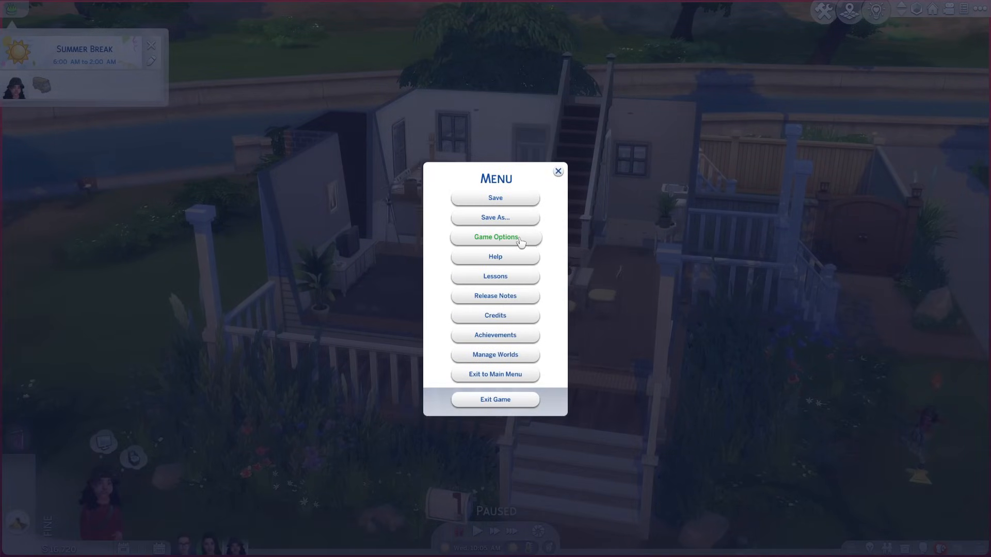
- Open Game Options to the graphics settings to check Edge Smoothing is Off
left_click(495, 237)
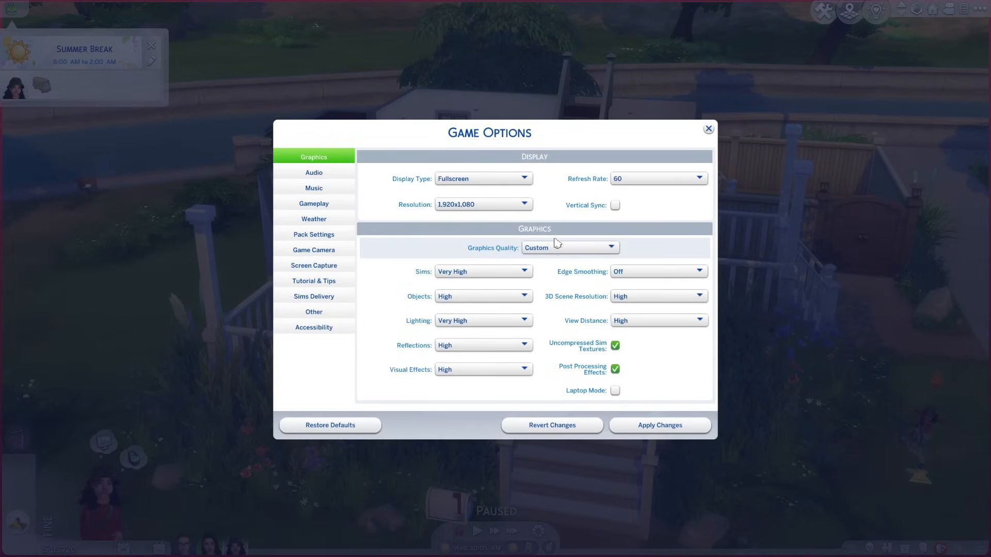
mouse_move(543, 291)
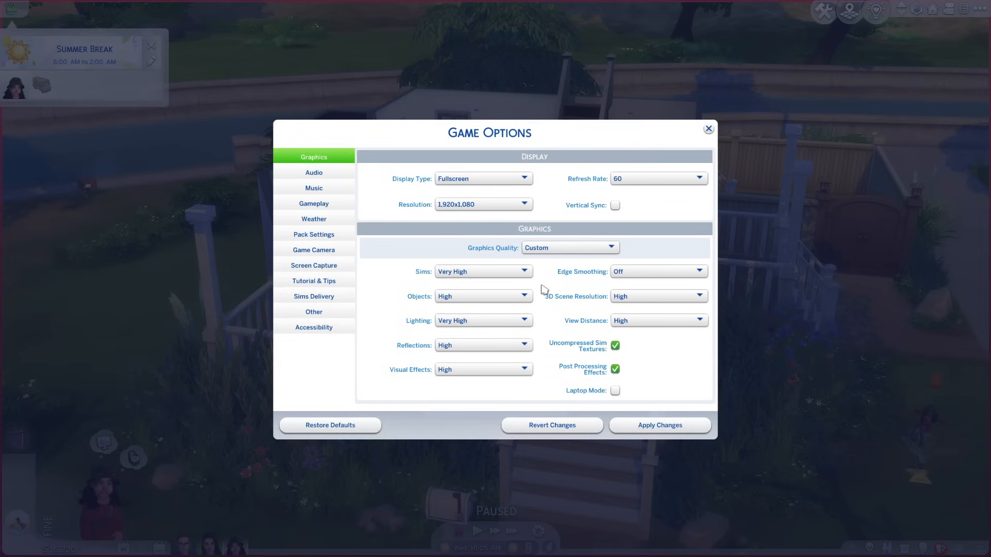
mouse_move(661, 406)
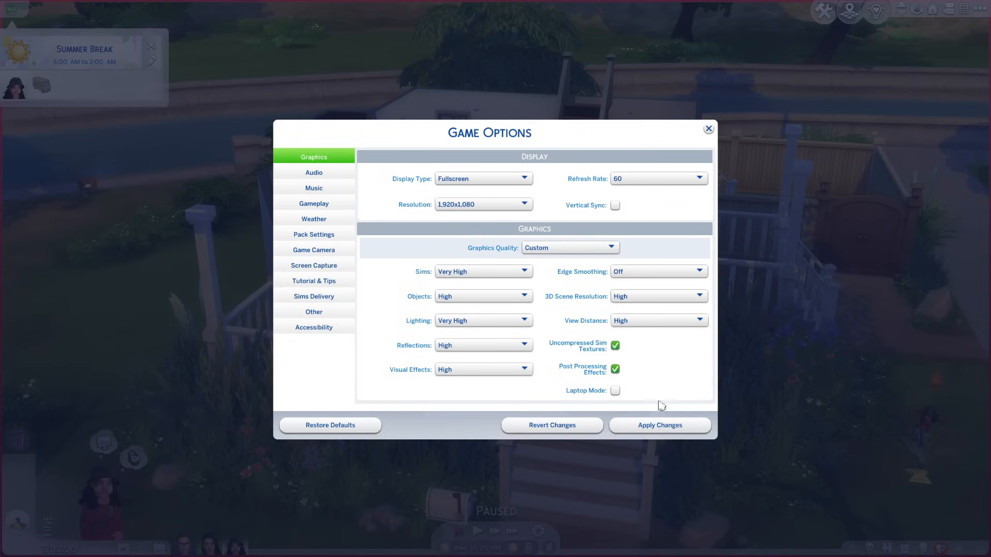
mouse_move(659, 424)
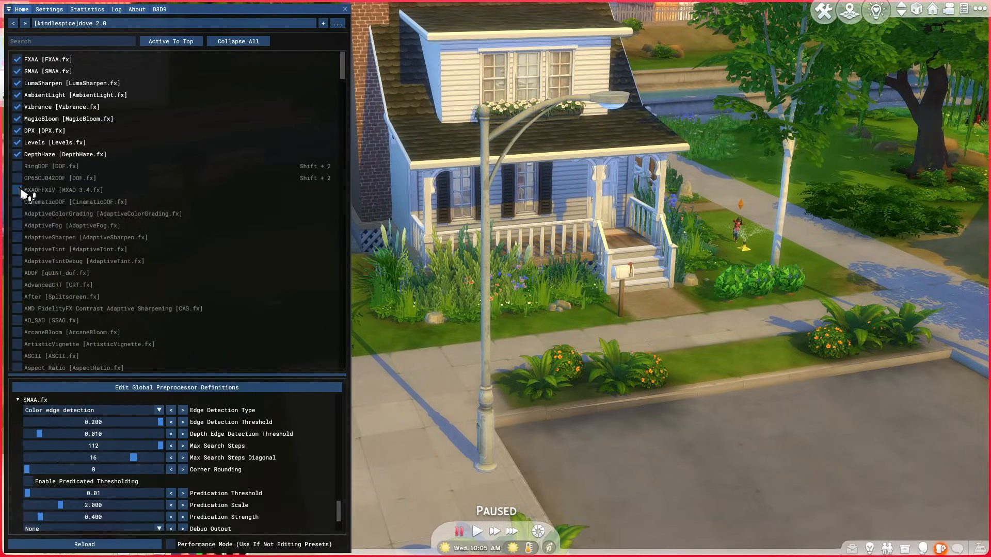
- Toggle the MXAOFXIV [MXAO 3.4.fx] effect on and off to compare ambient occlusion on the house
left_click(17, 189)
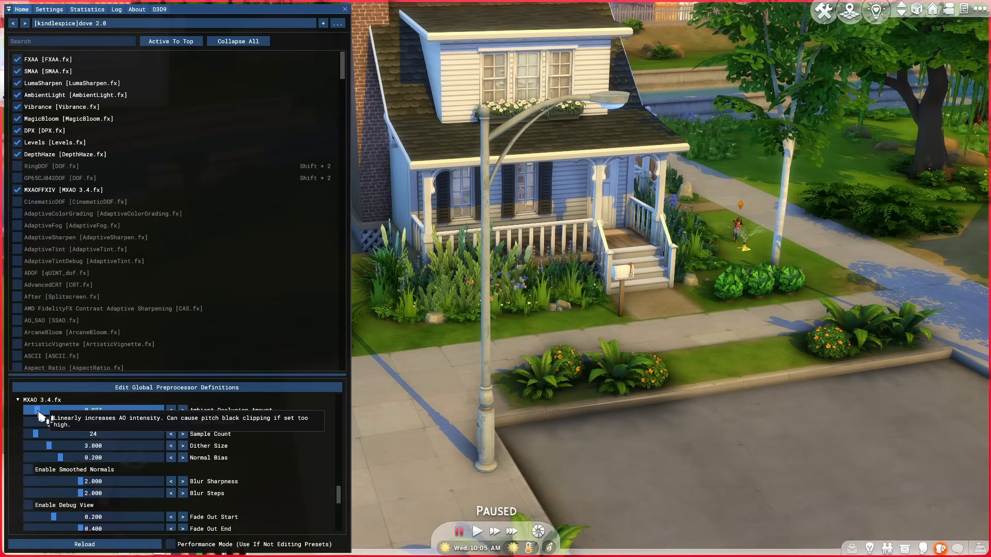
mouse_move(410, 436)
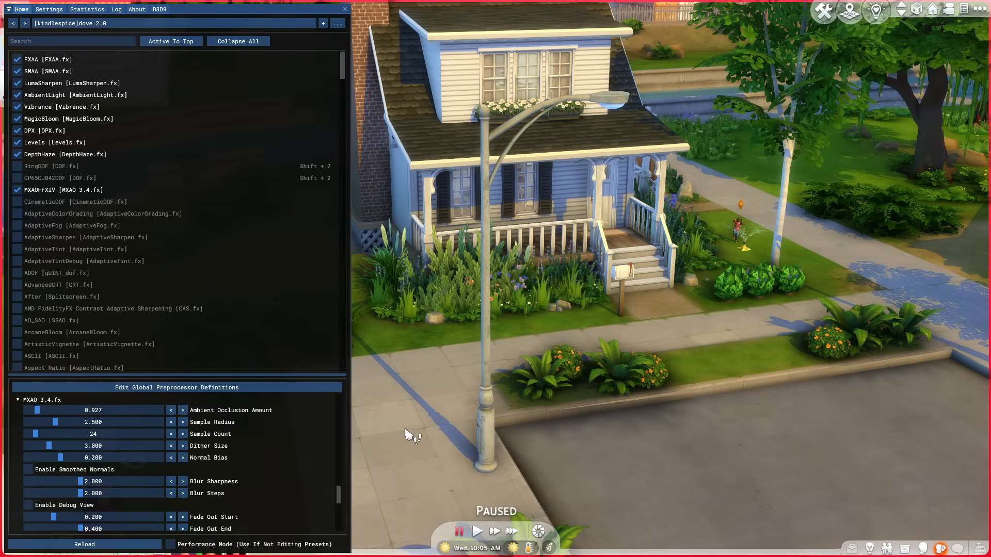
mouse_move(720, 301)
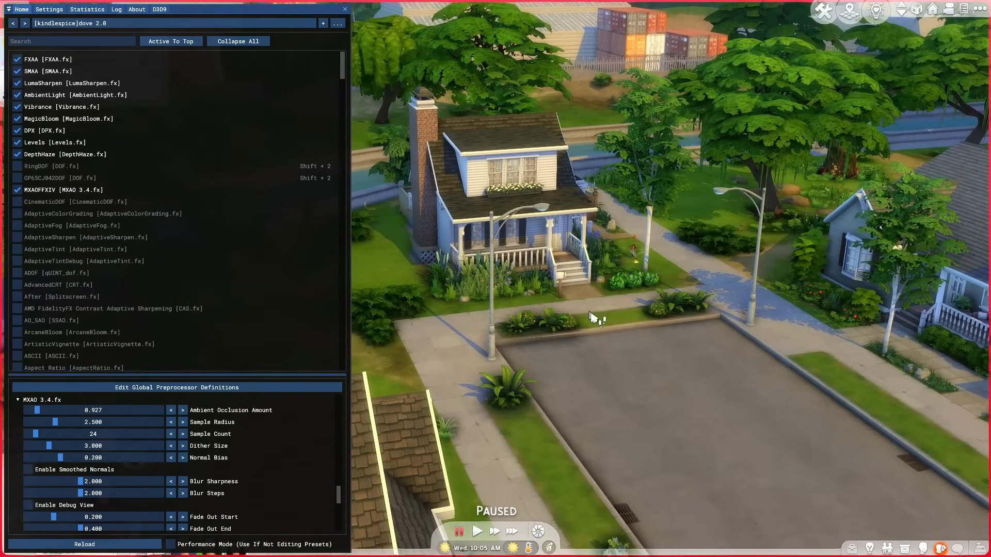
left_click(17, 190)
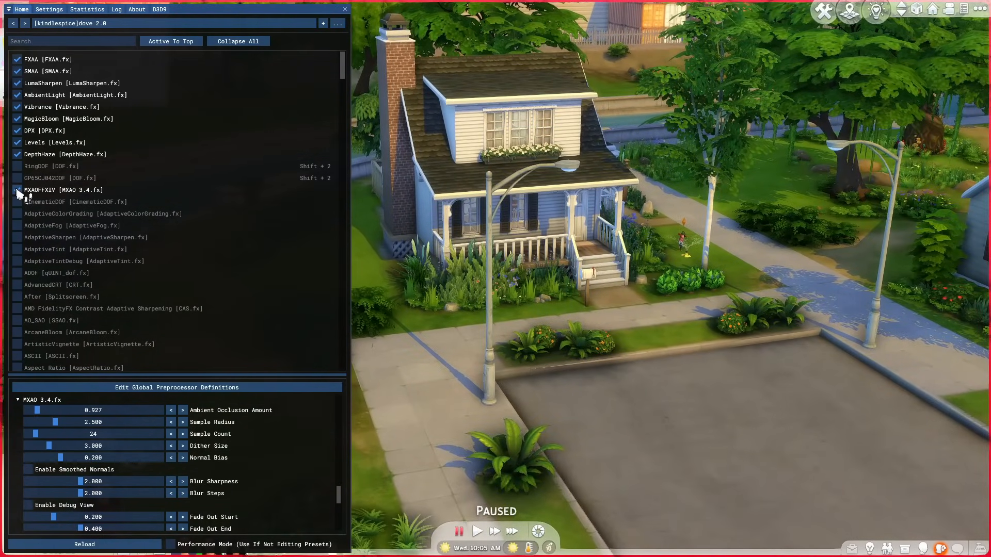
left_click(24, 23)
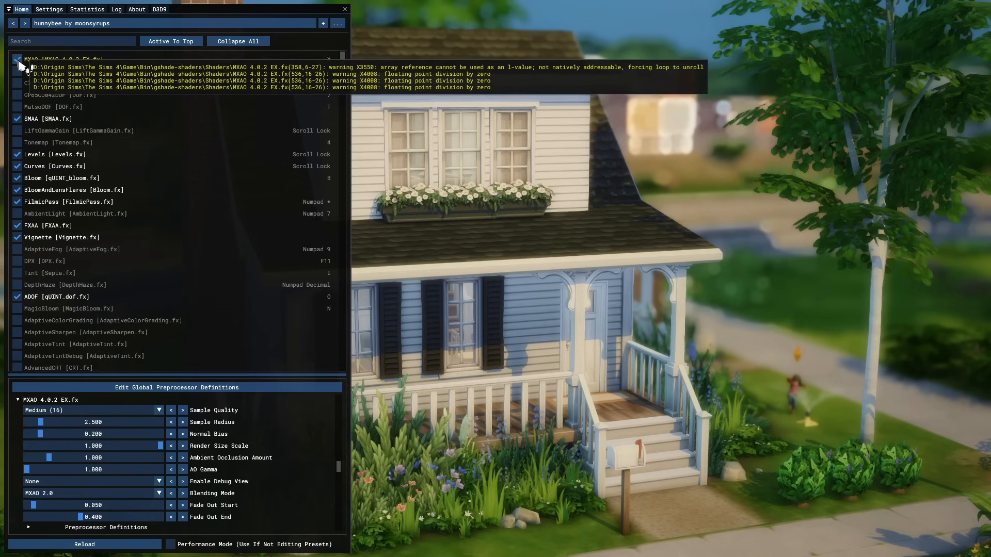
- With hunnybee by moonsyrups loaded, toggle MXAO and re-enable ADOF depth of field to compare
left_click(33, 178)
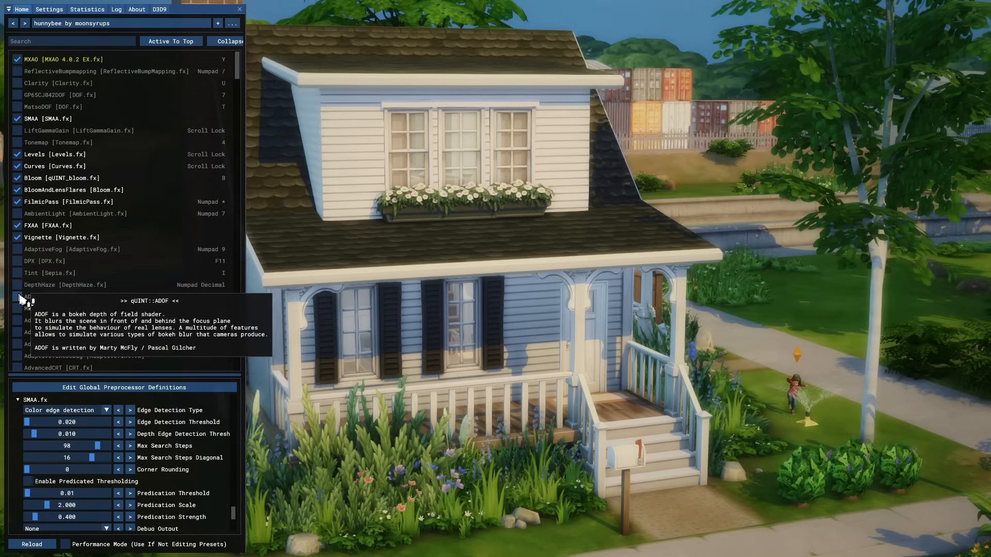
left_click(17, 296)
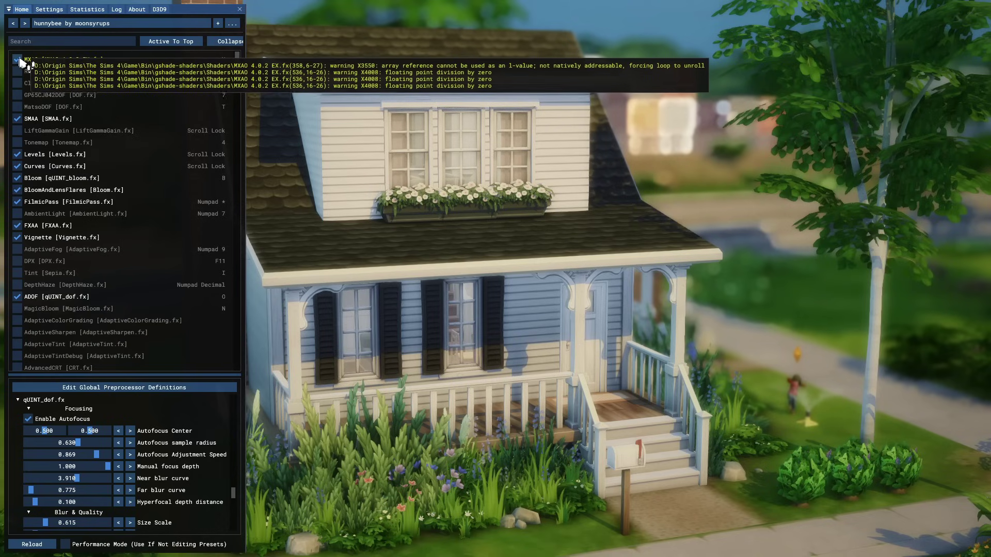
left_click(44, 61)
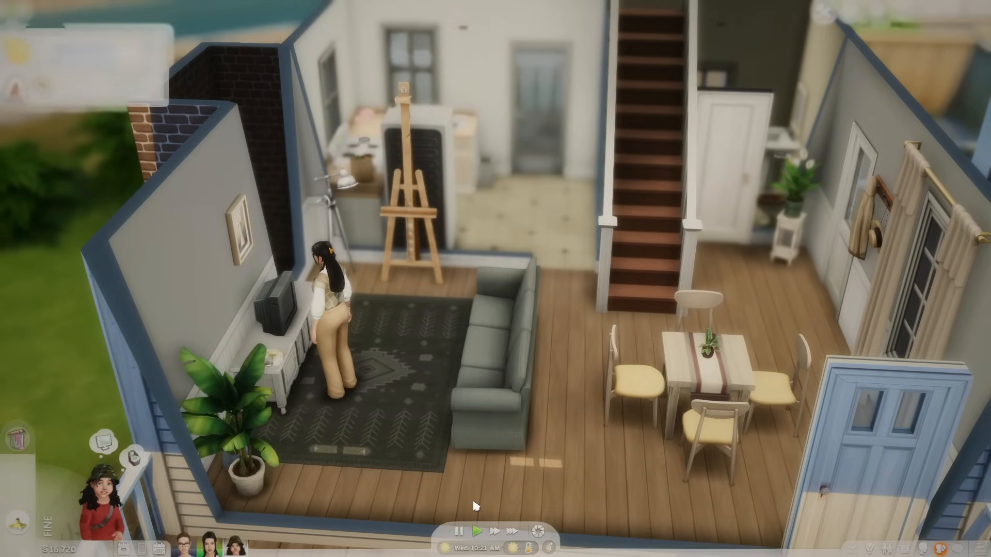
- Show the overlay, disable the depth-of-field blur, review the effect settings and resume the game clock
key("Home")
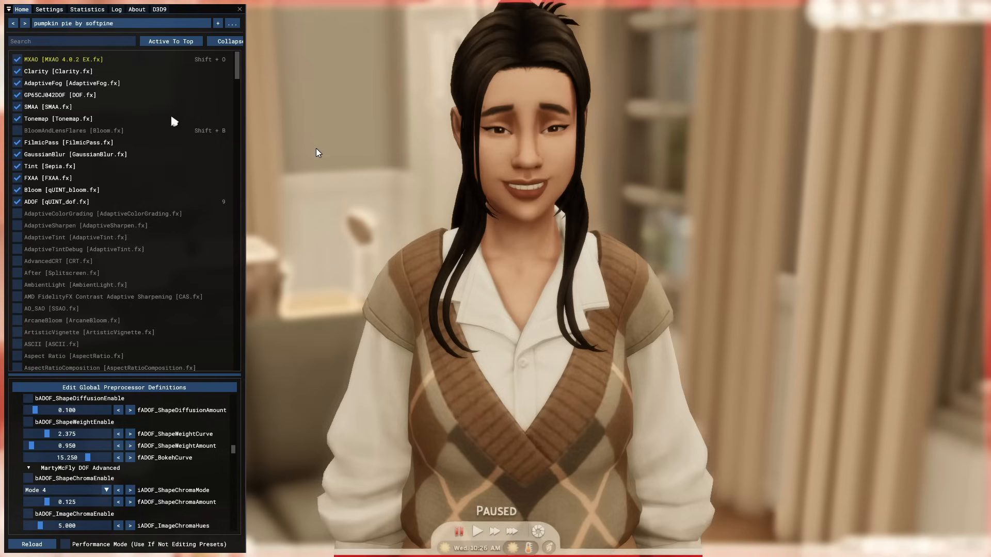
mouse_move(20, 79)
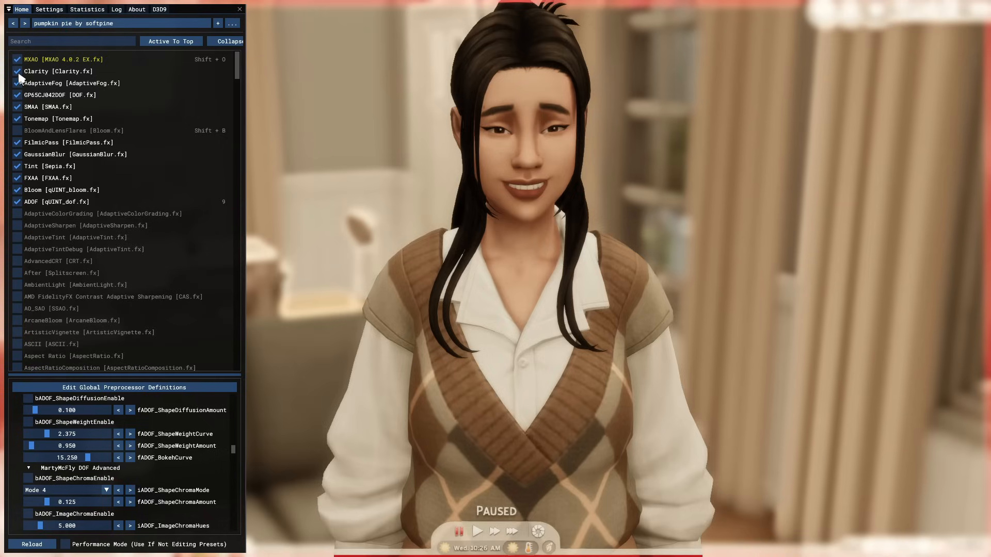
left_click(43, 189)
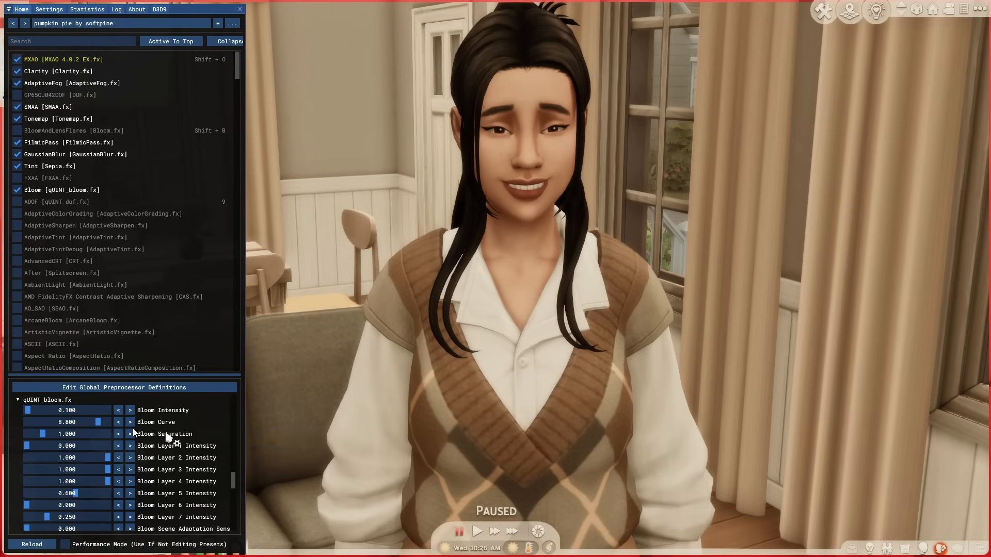
scroll("down", 3)
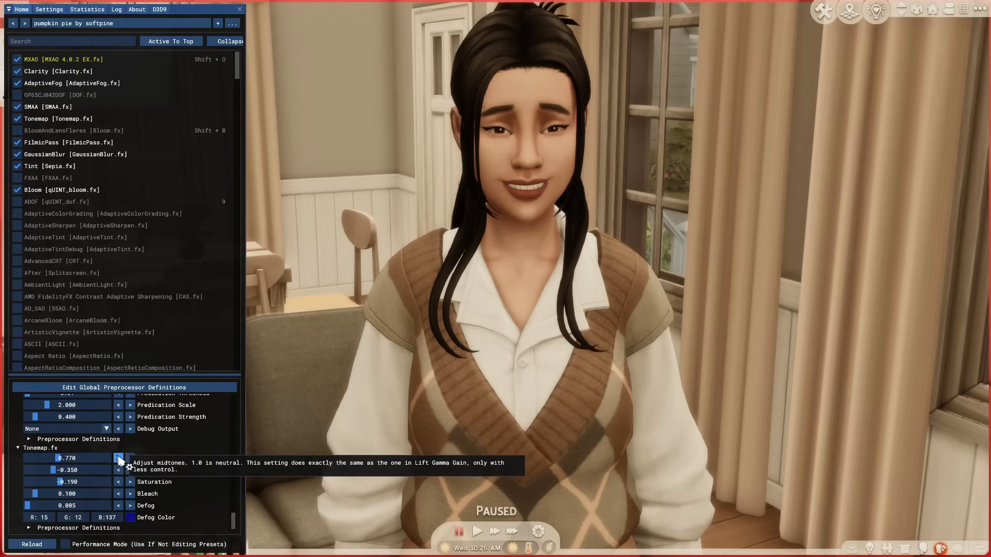
scroll("down", 3)
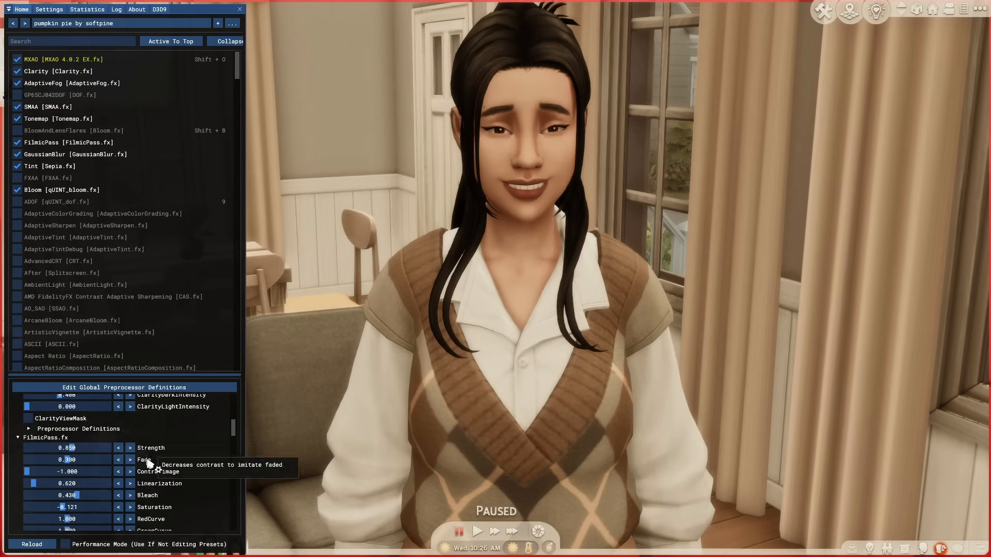
scroll("down", 3)
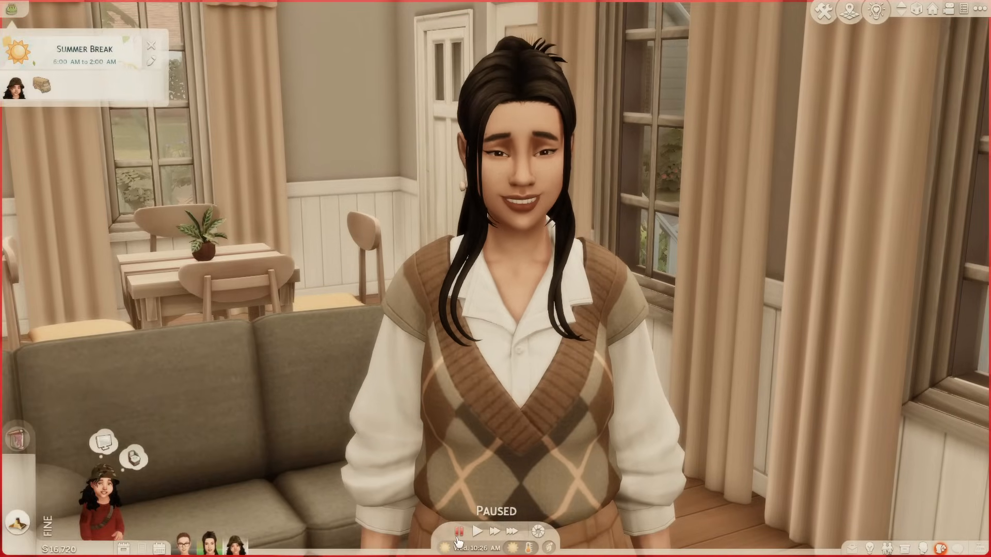
left_click(478, 530)
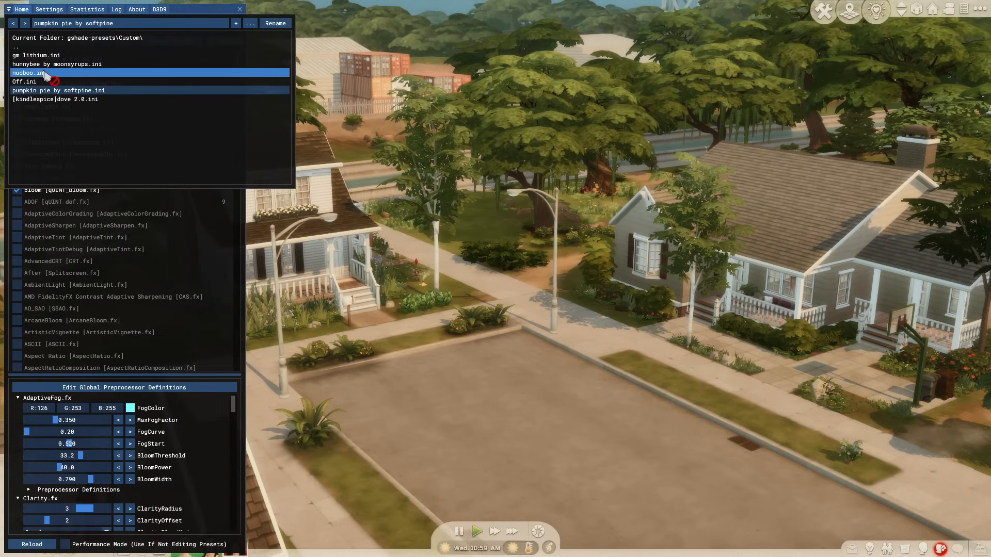
- Load the nooboo.ini preset and hide the overlay before entering Create a Sim
left_click(24, 72)
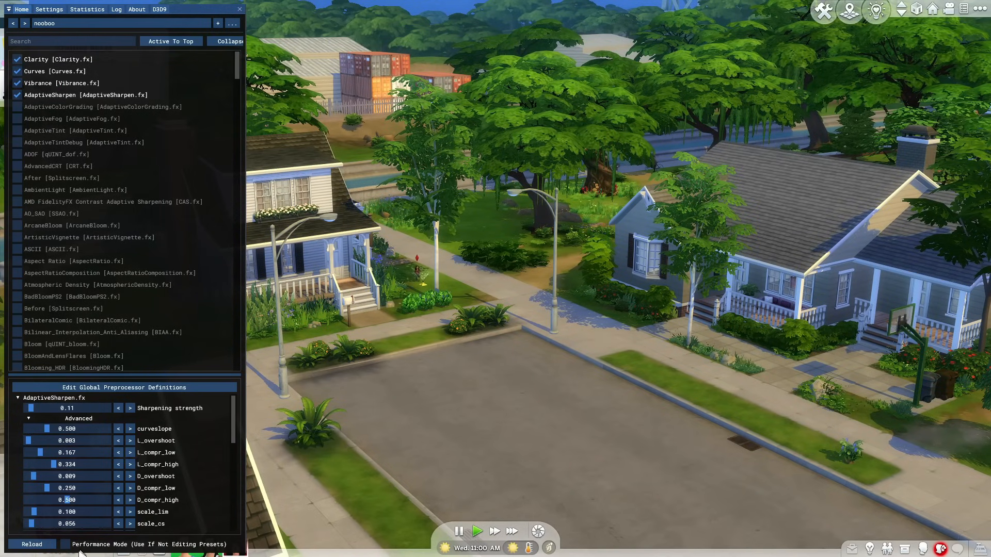
left_click(64, 544)
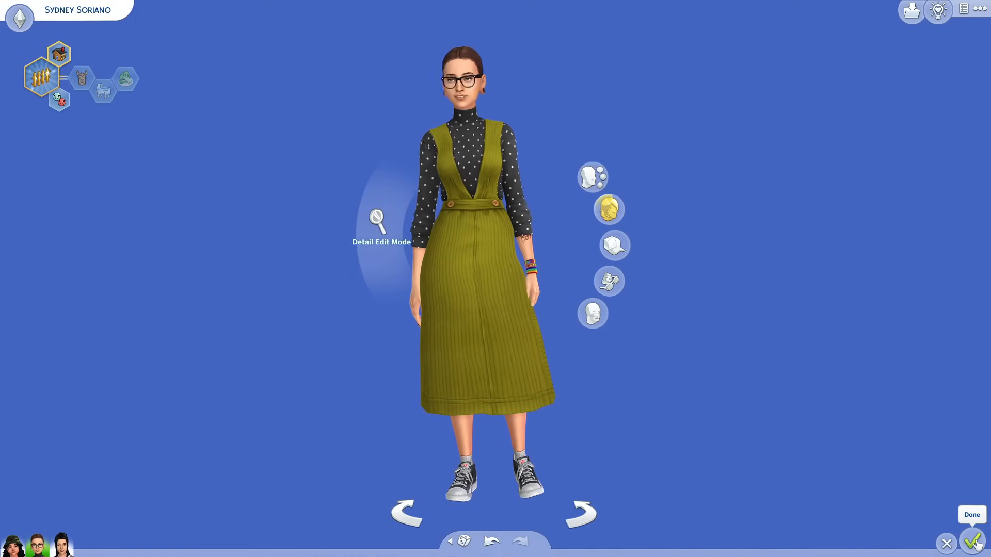
- Finish Create a Sim with Done and bring up the bedroom lamp's lighting options
left_click(970, 540)
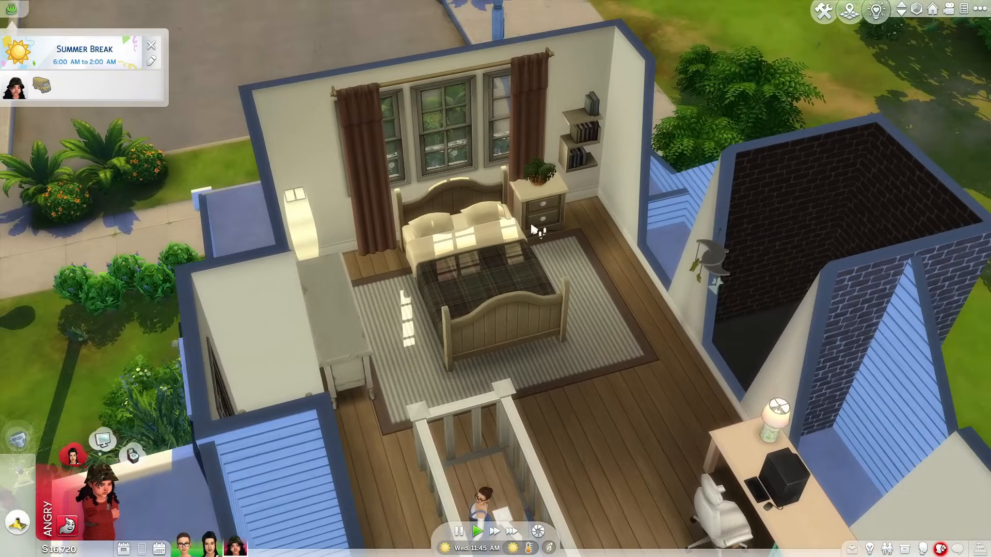
left_click(533, 234)
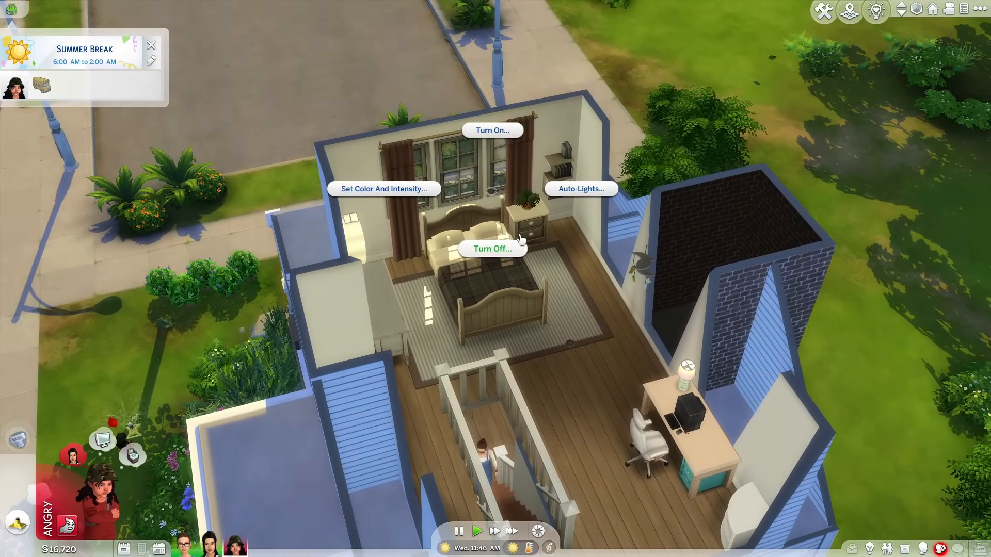